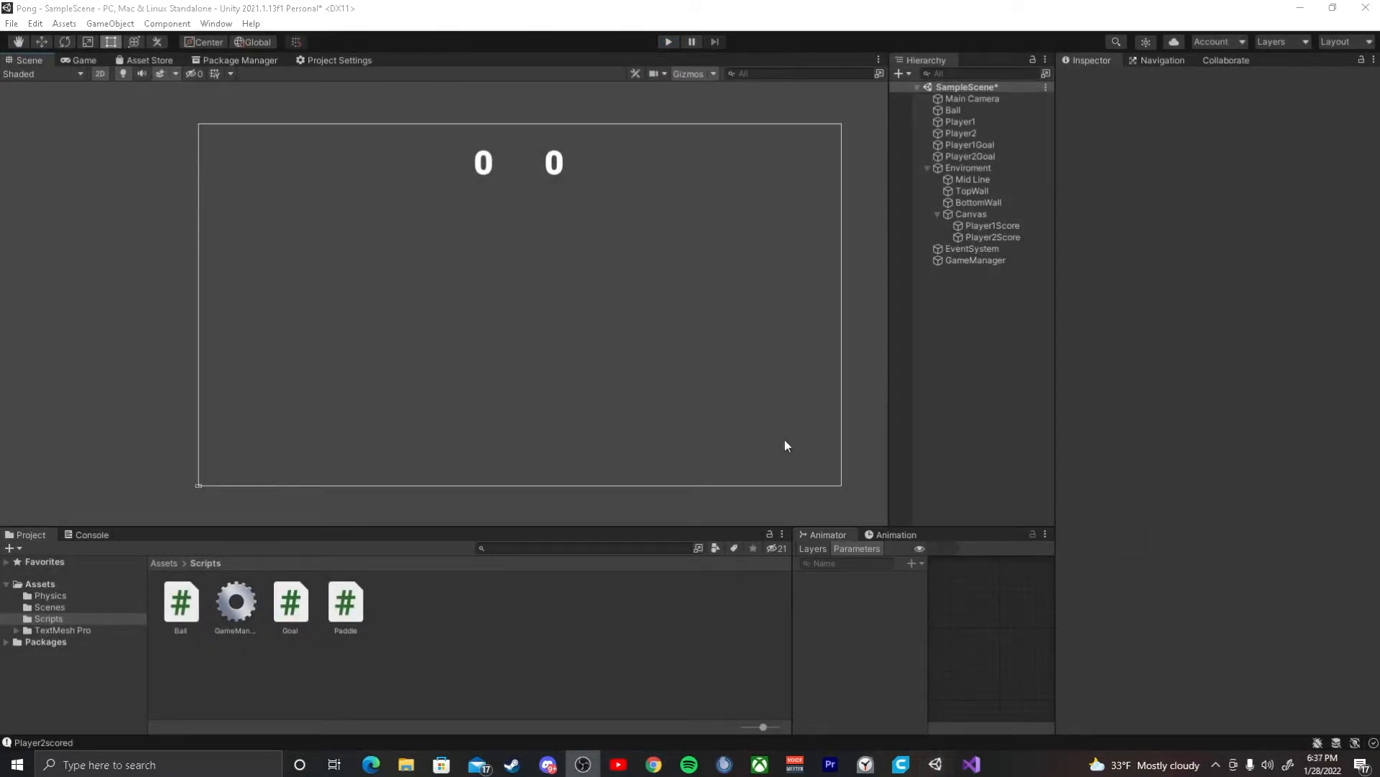
Step: Review GameManager's Player1Score counter and Player2 score update, then open the Goal script
click(970, 214)
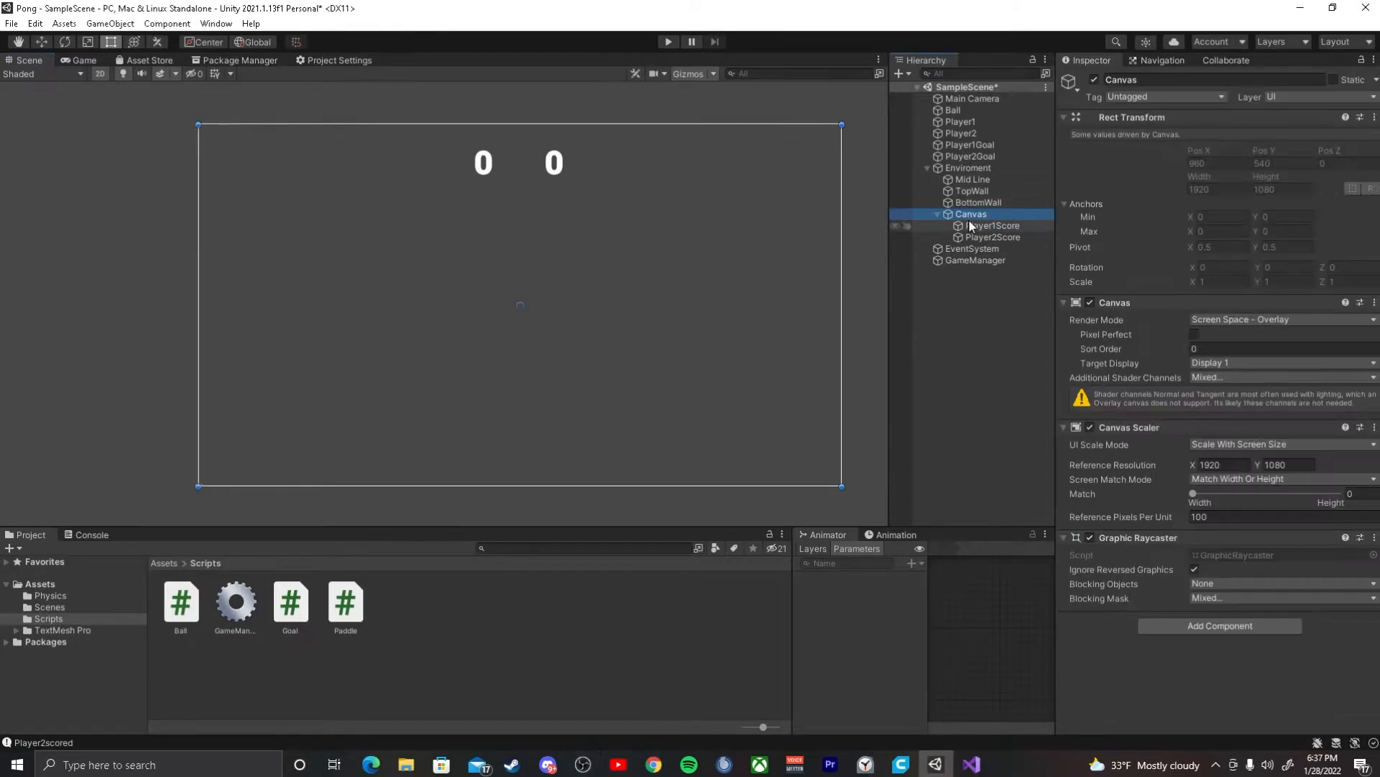
click(992, 225)
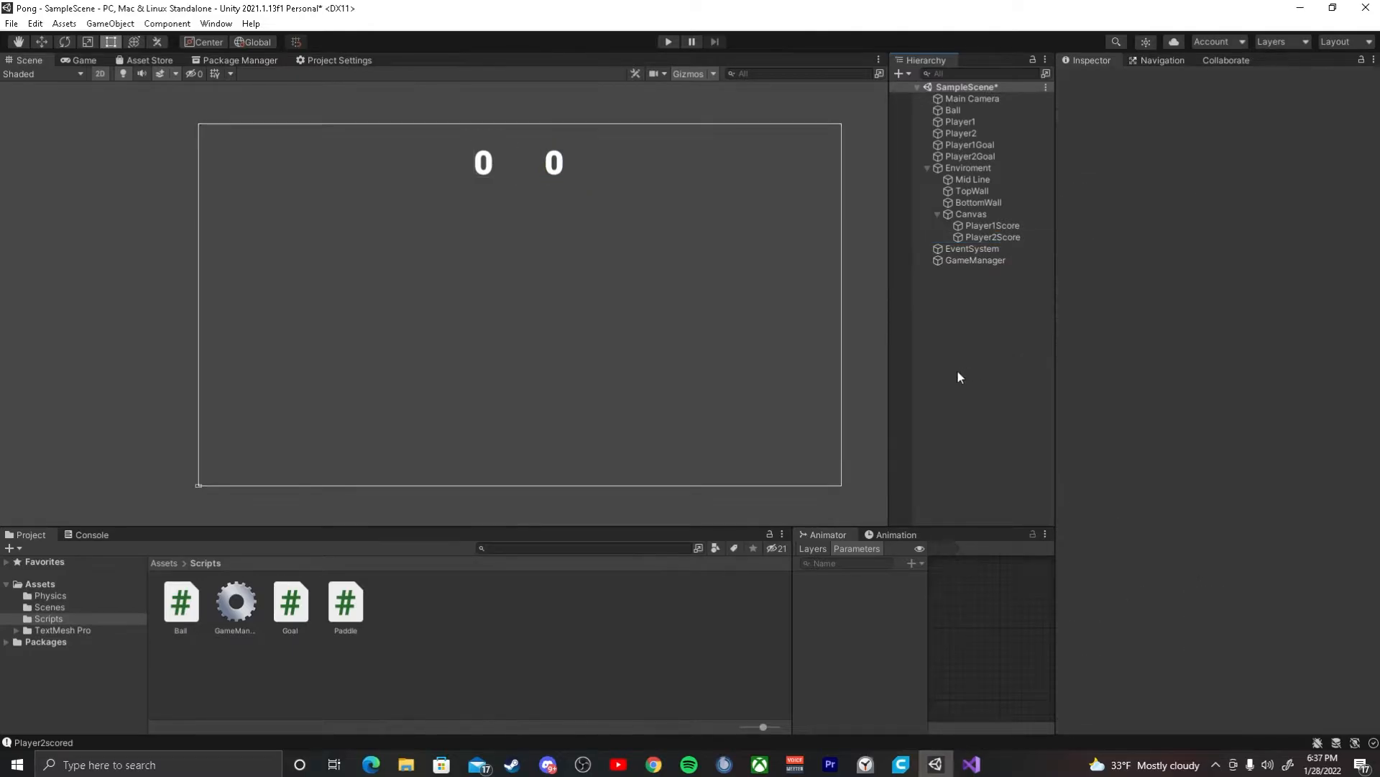
mouse_move(877, 381)
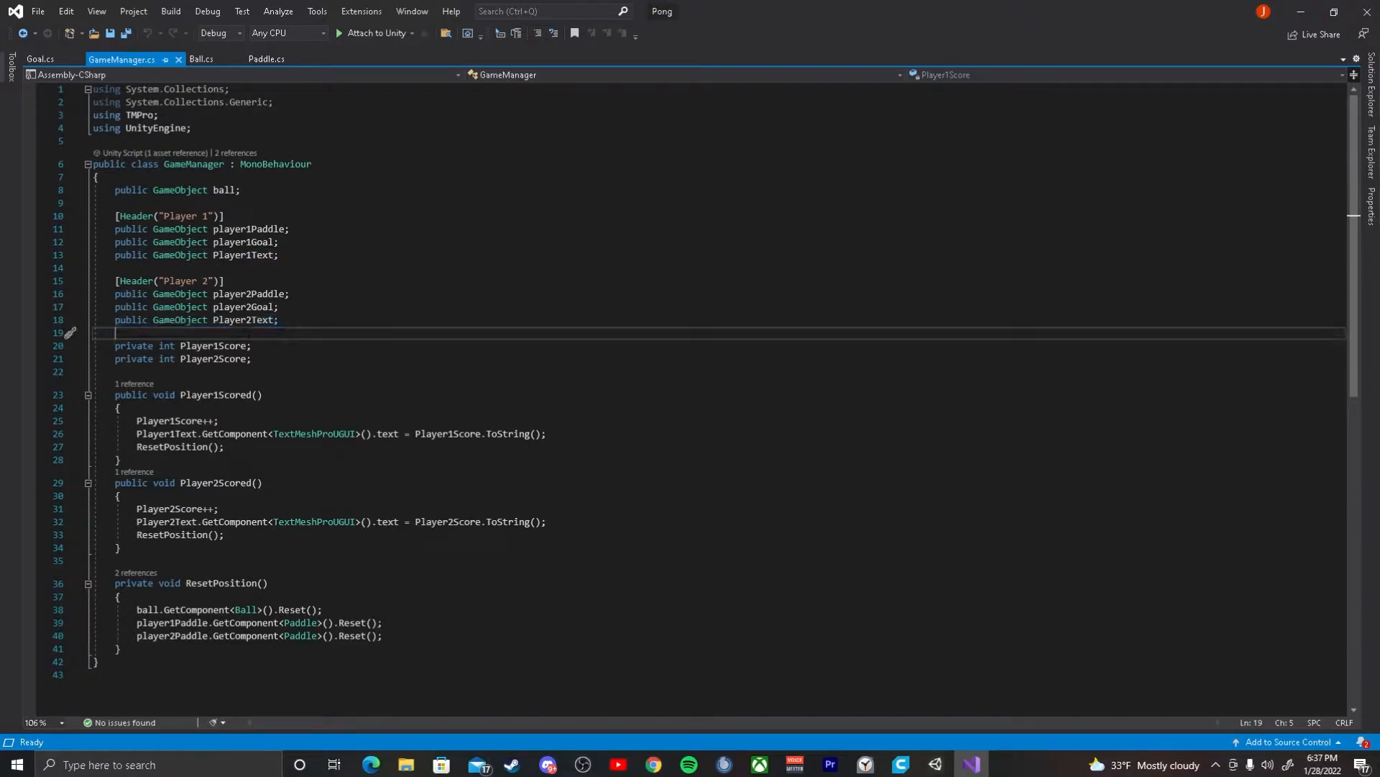
double_click(157, 420)
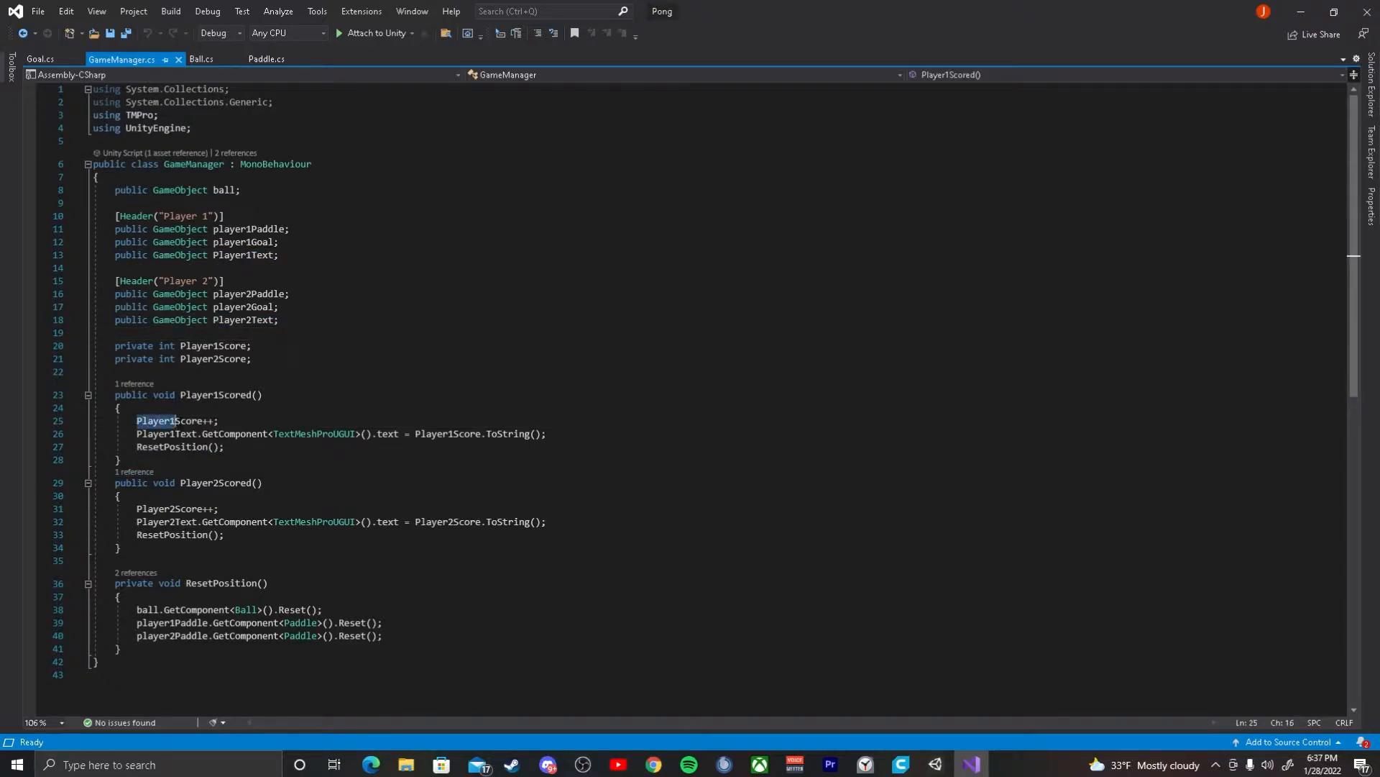
double_click(172, 421)
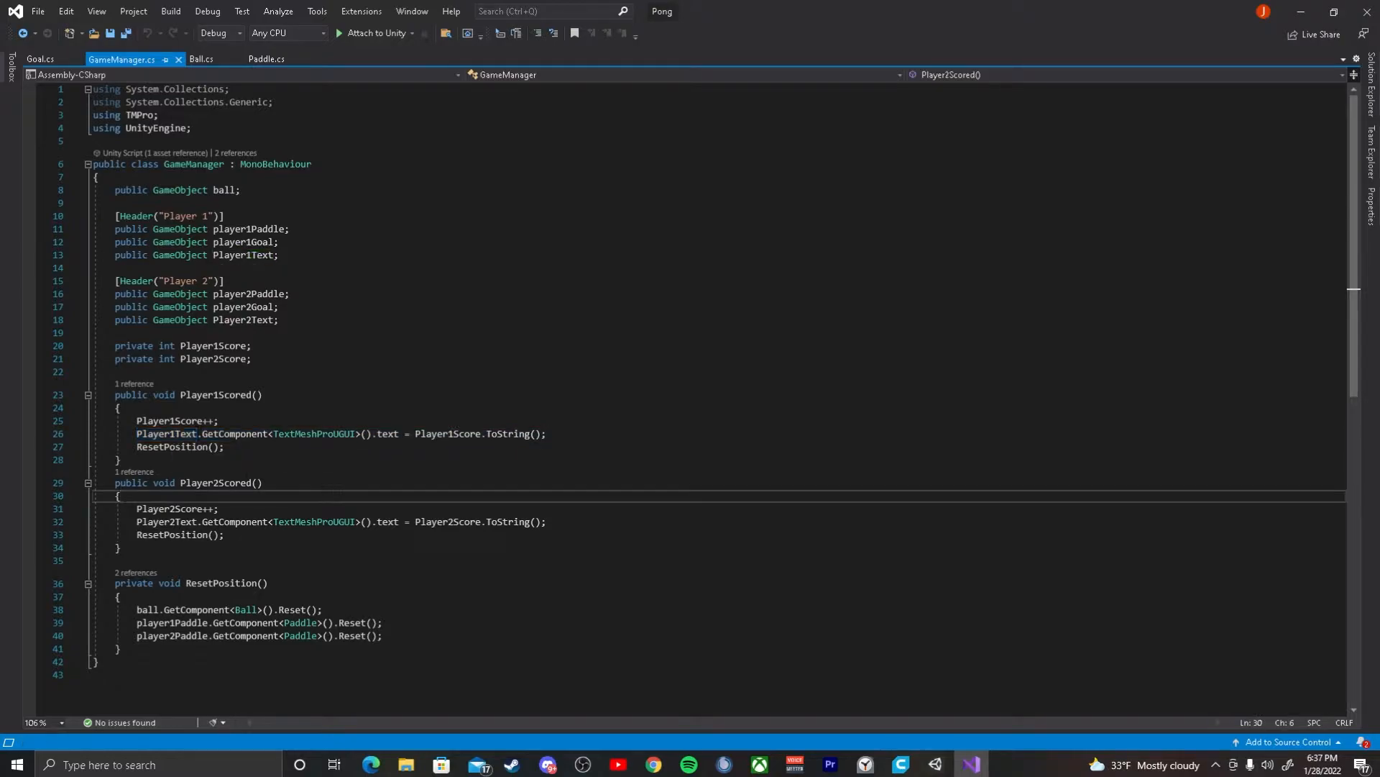
click(546, 522)
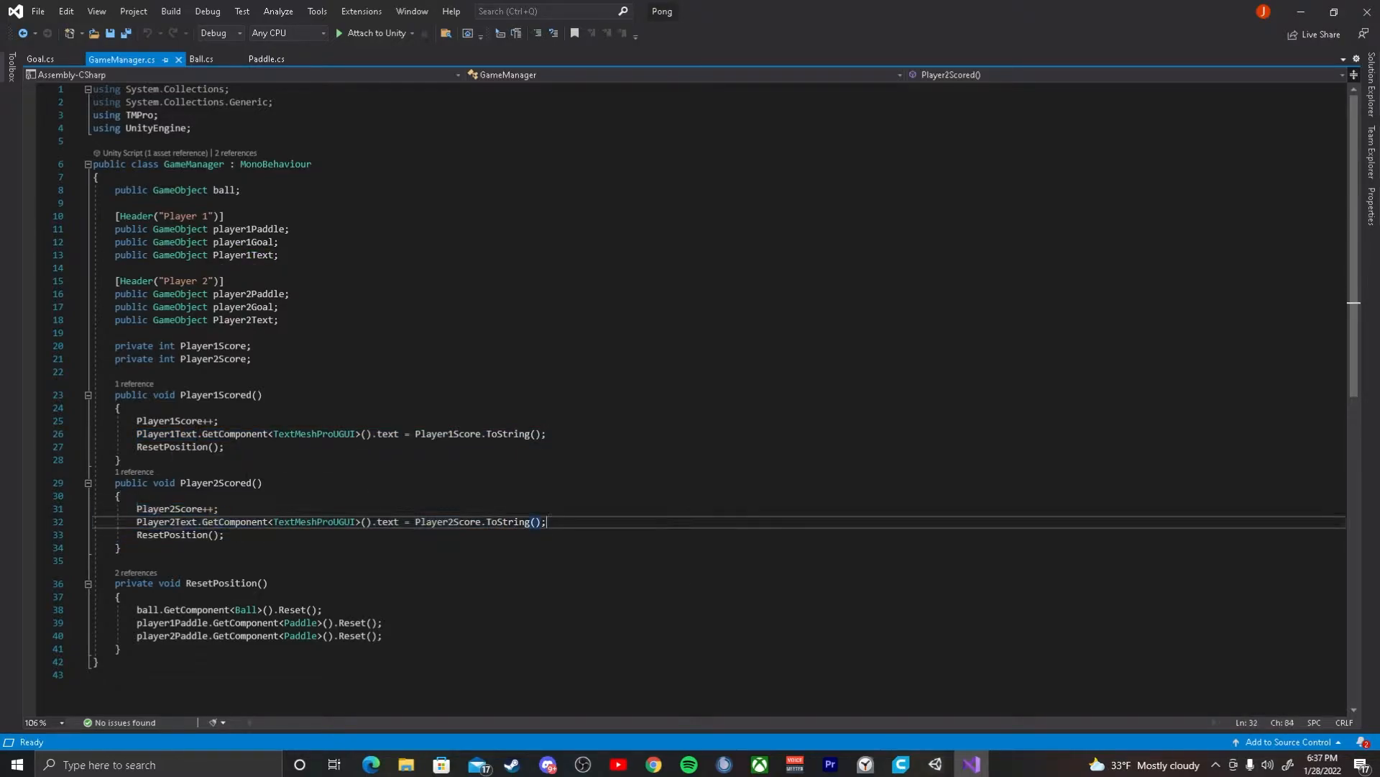
click(39, 59)
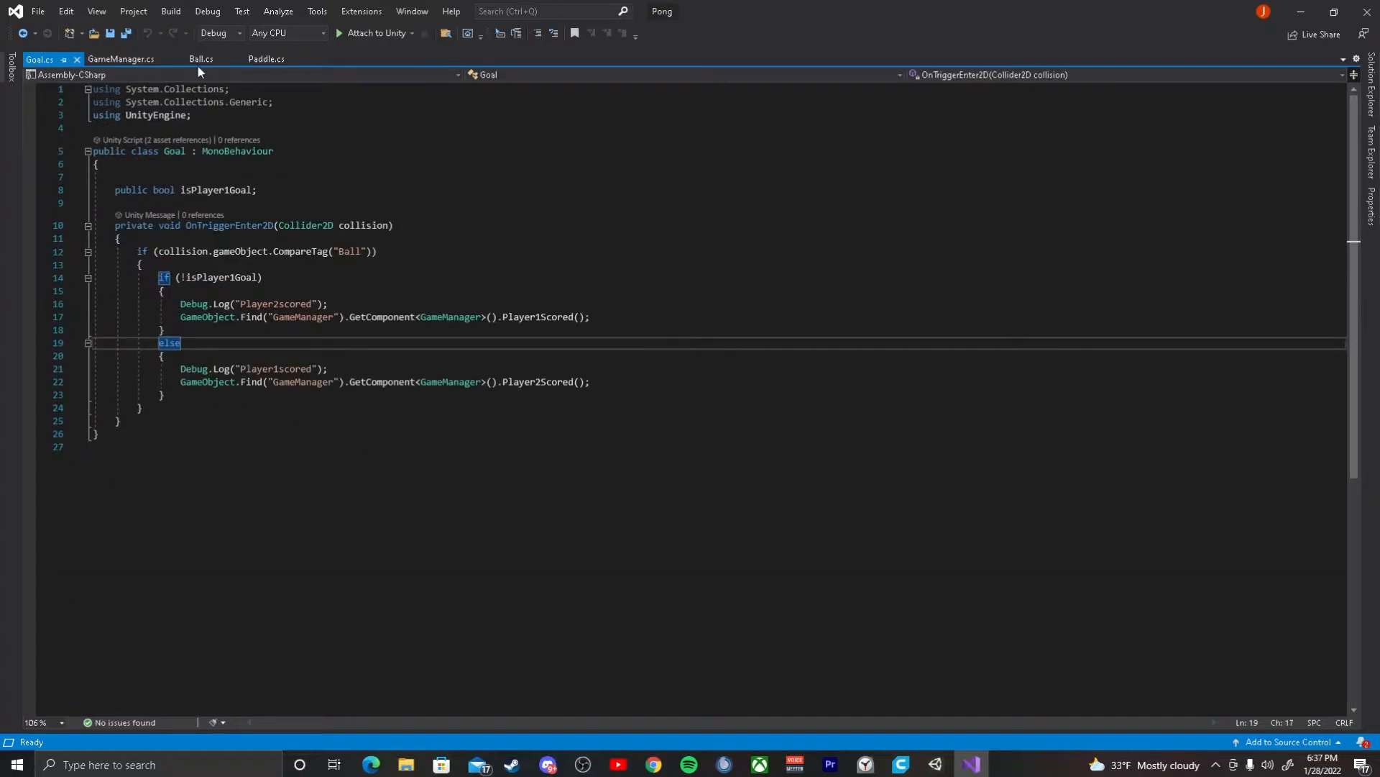
click(200, 59)
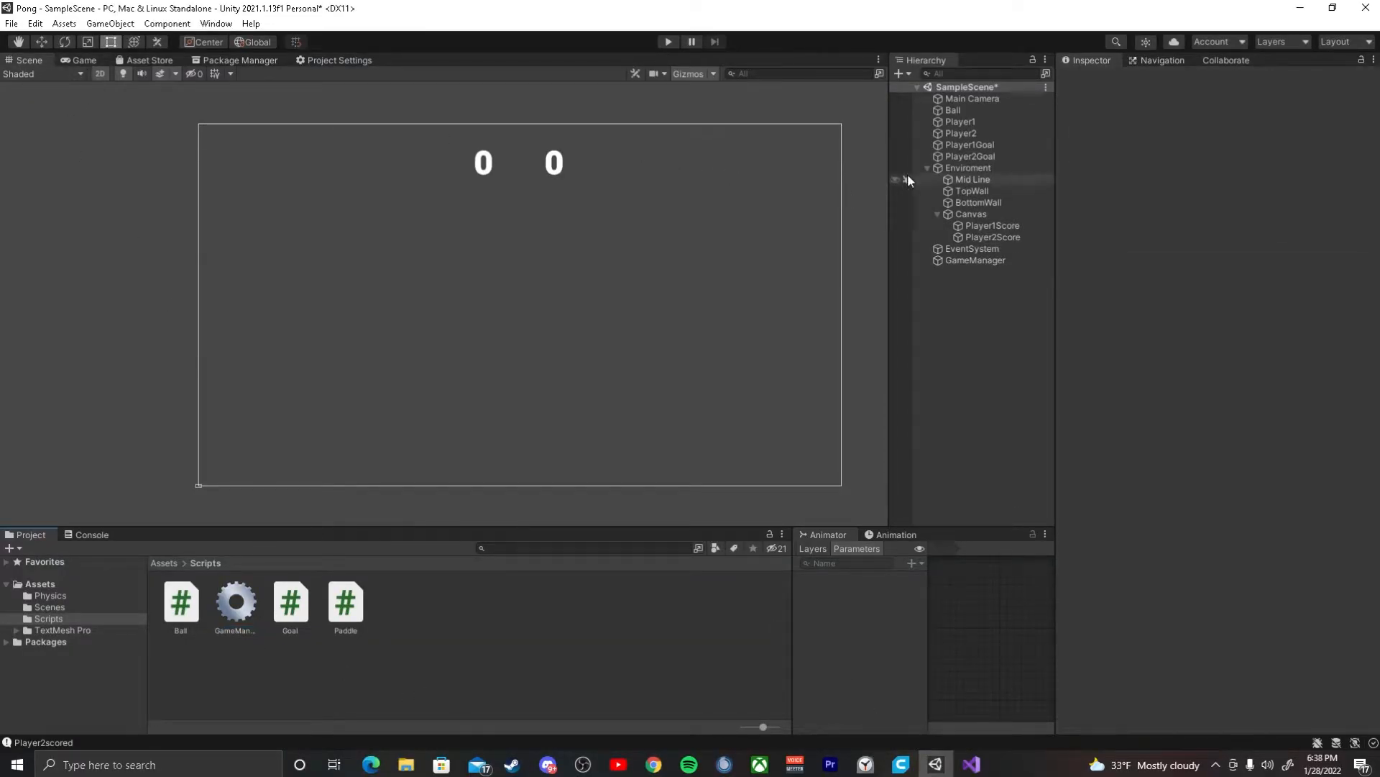
Step: Glance at Ball.cs's Reset method, then show paddles, ball and 0–0 scores in Unity's Game view
click(975, 260)
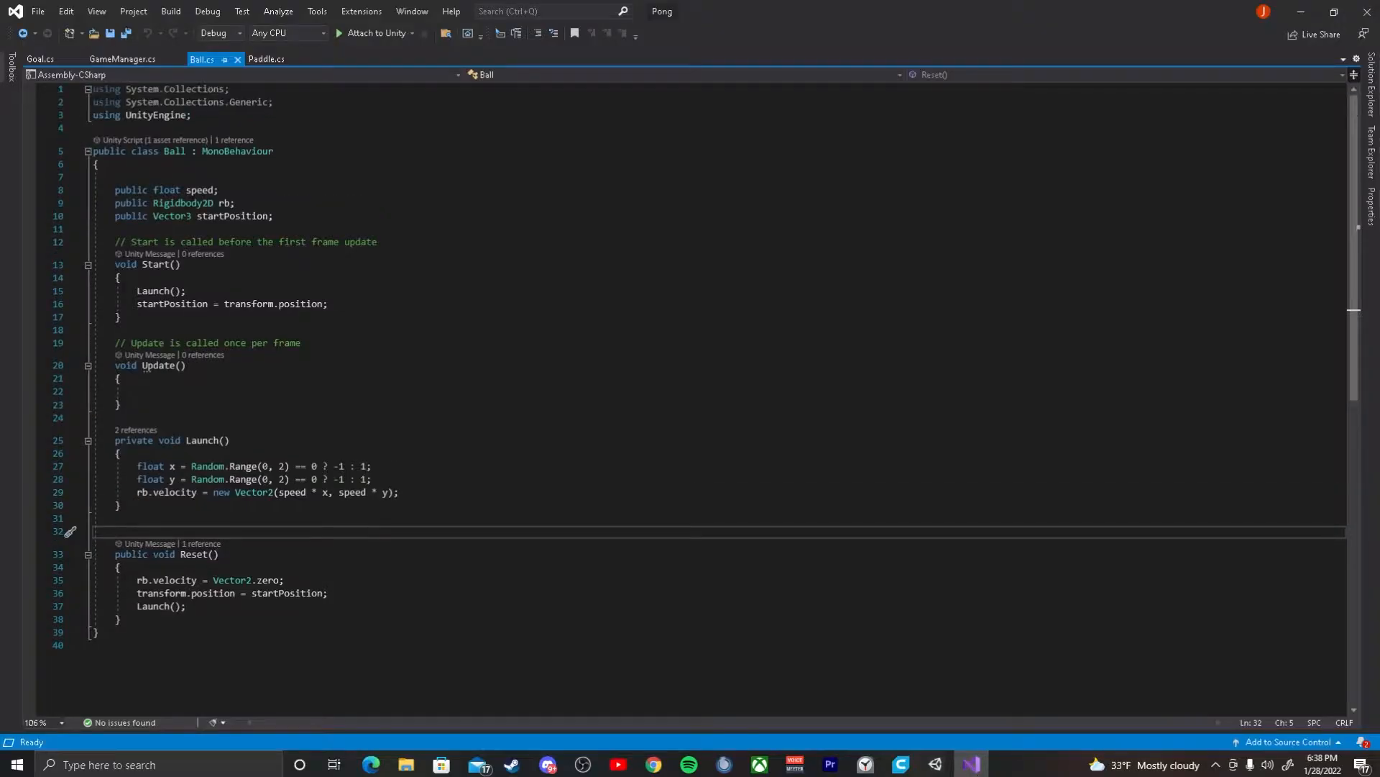
click(122, 58)
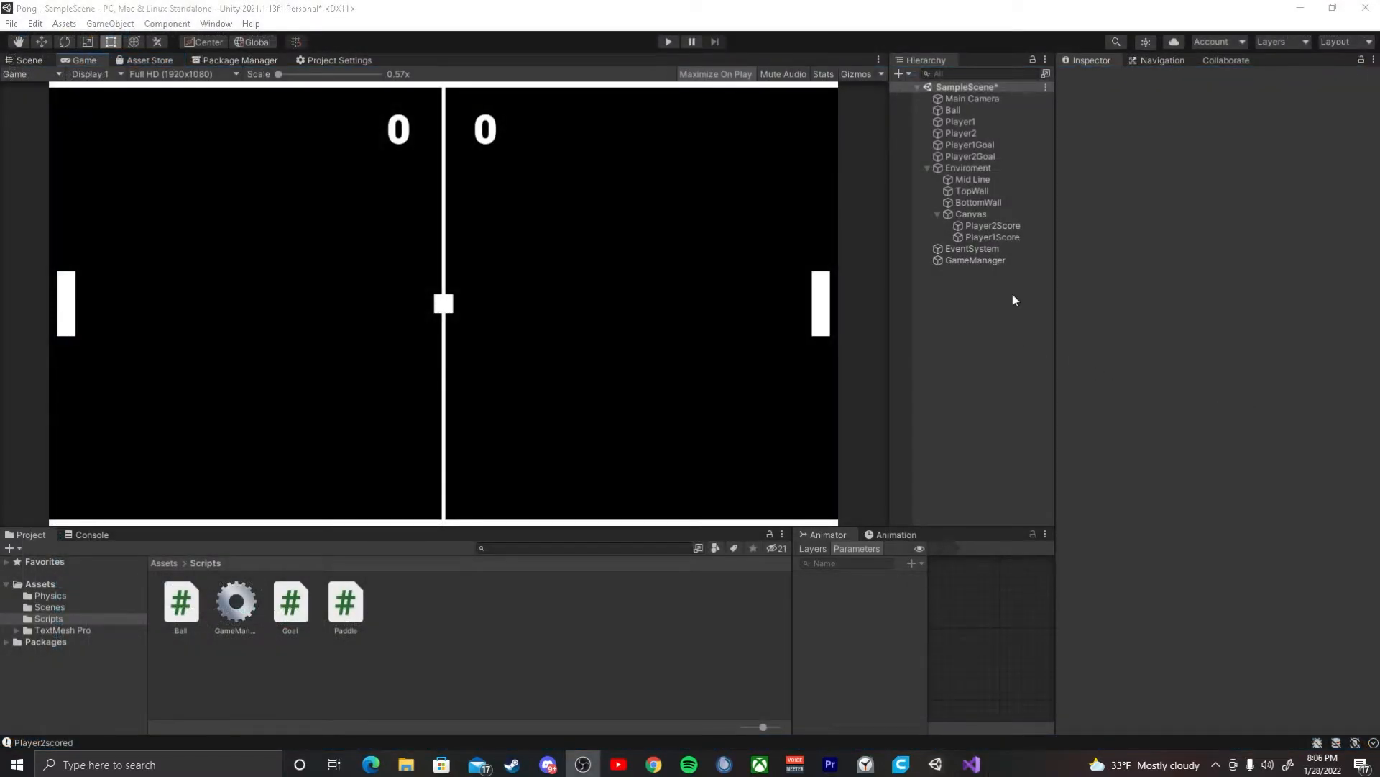
mouse_move(883, 769)
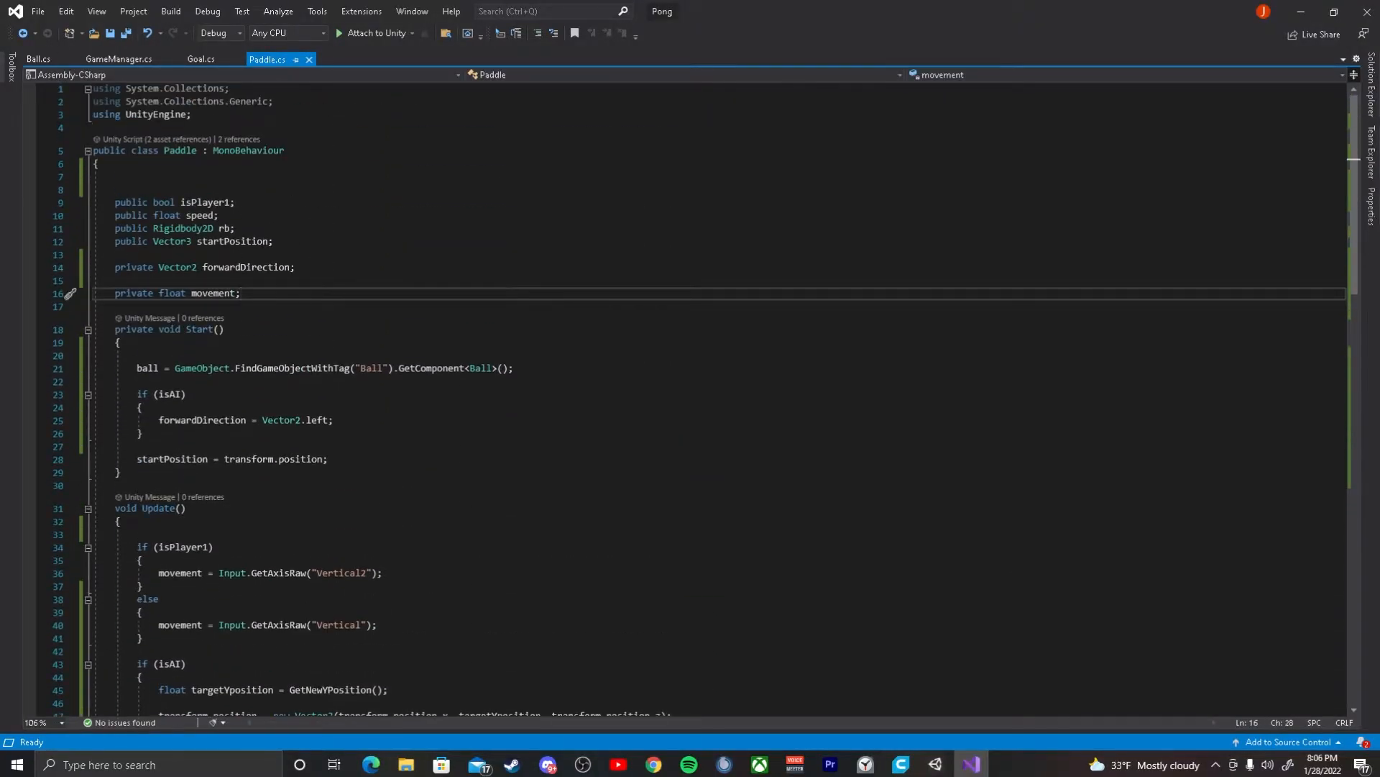
Step: Review Paddle.cs from the FindGameObjectWithTag ball lookup in Start down to the isAI section
click(233, 201)
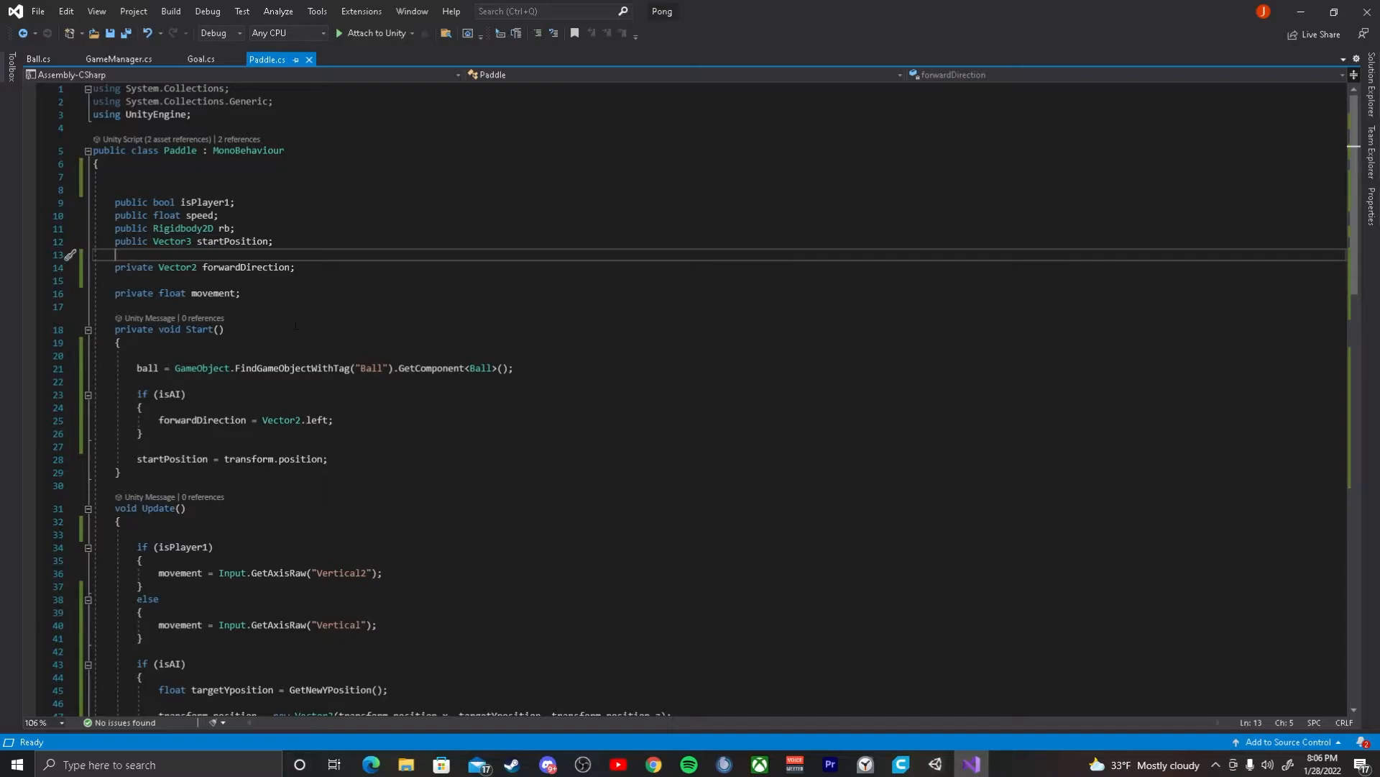
scroll(down, 3)
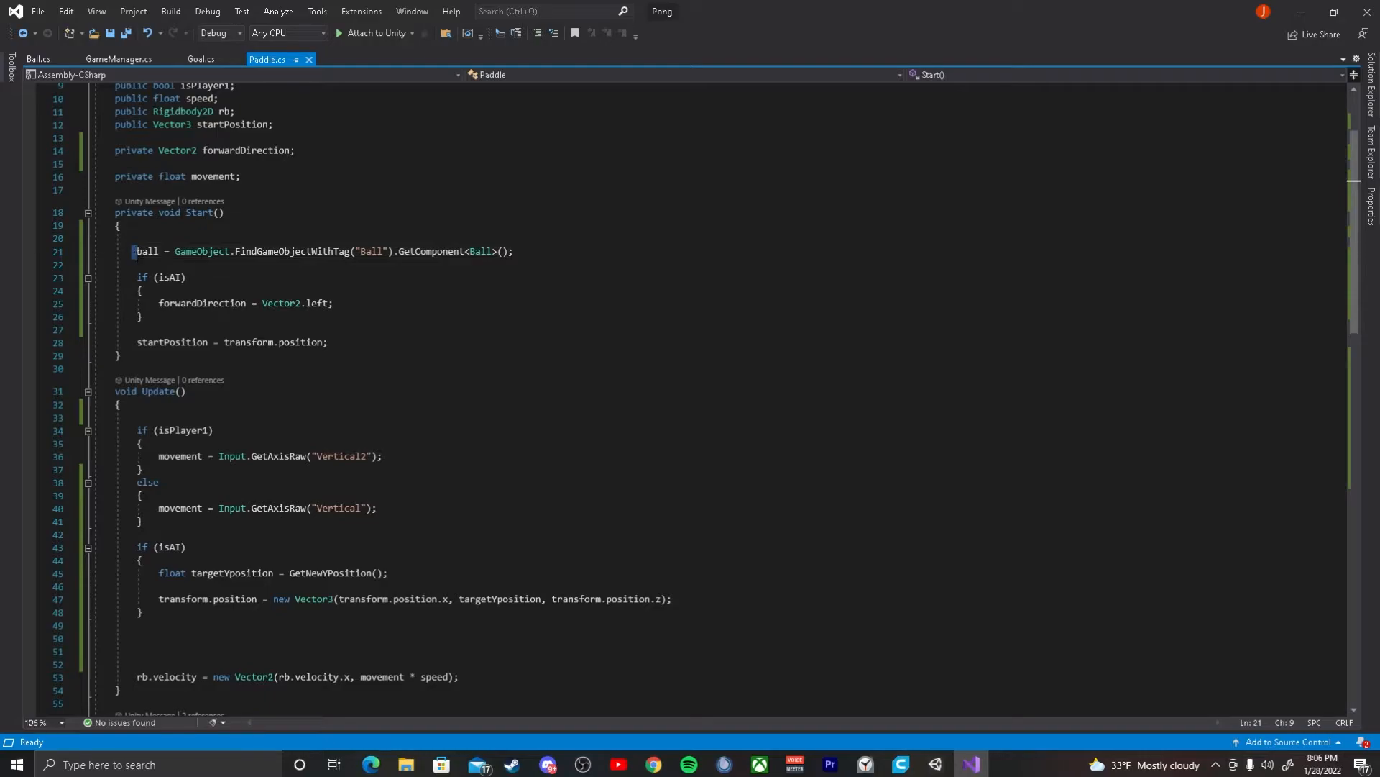
drag(134, 250, 185, 276)
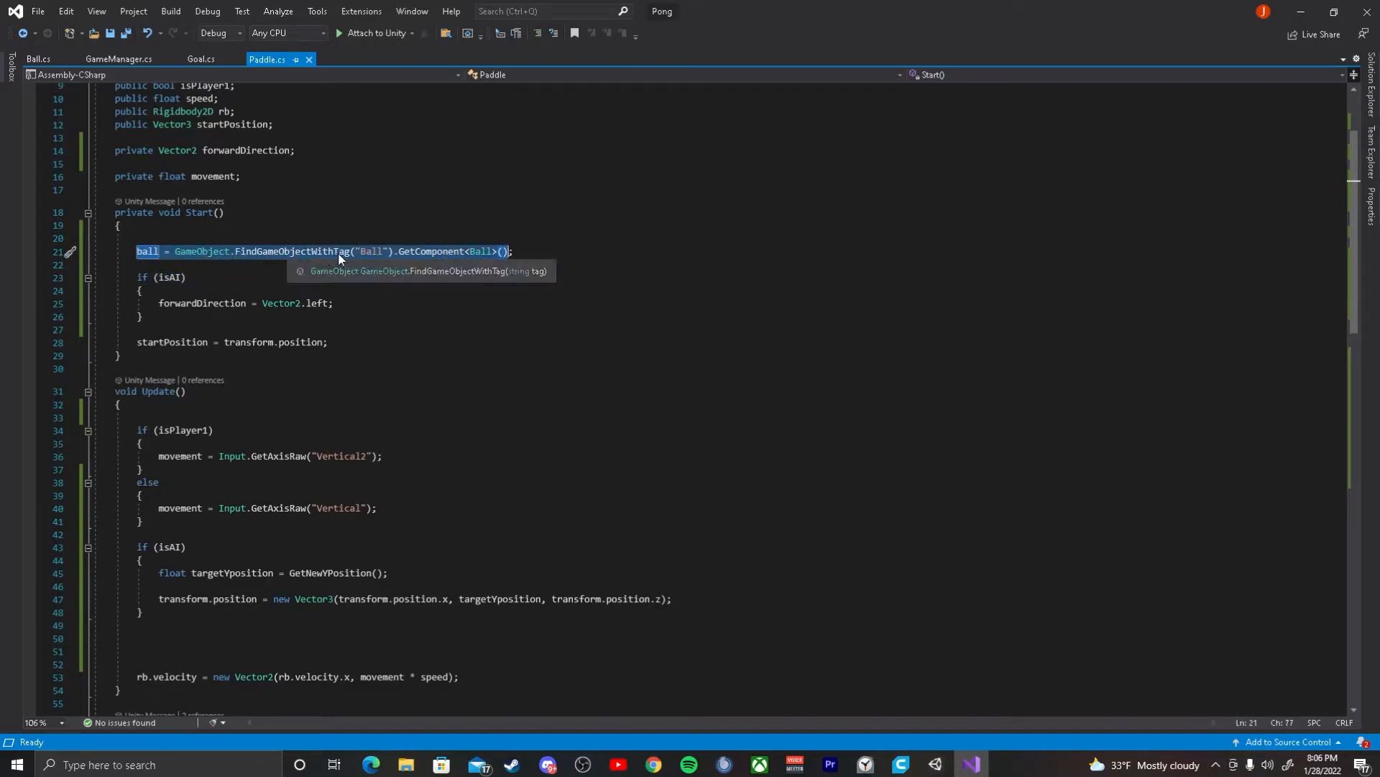
mouse_move(425, 259)
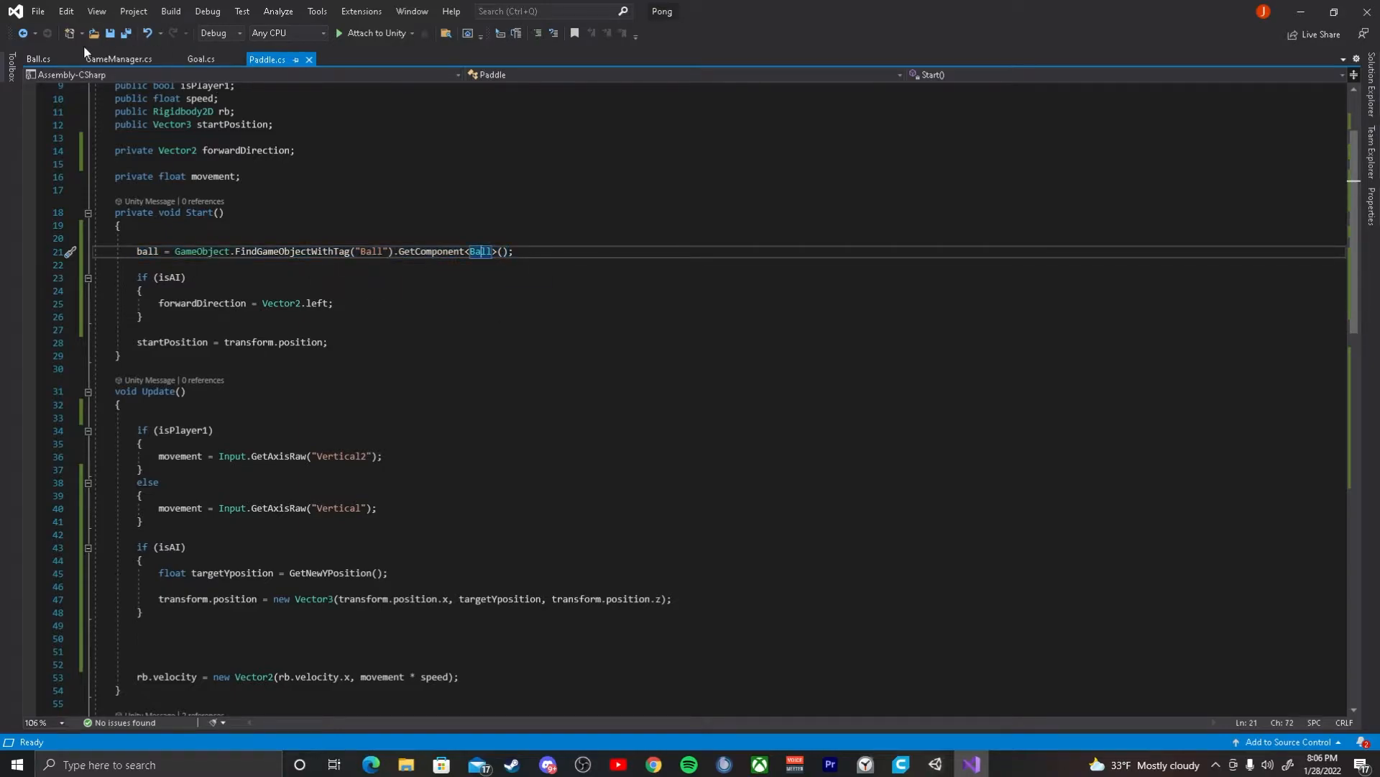
scroll(down, 3)
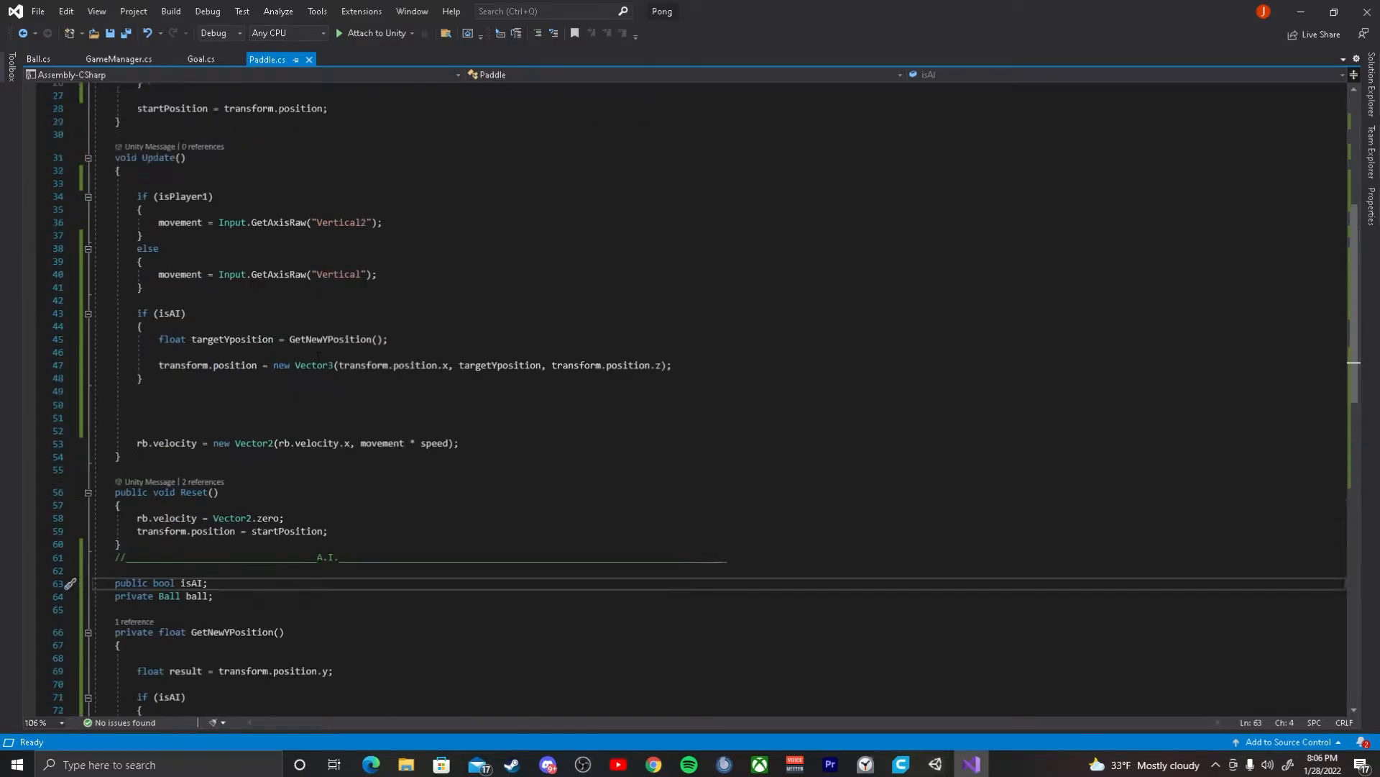
scroll(down, 3)
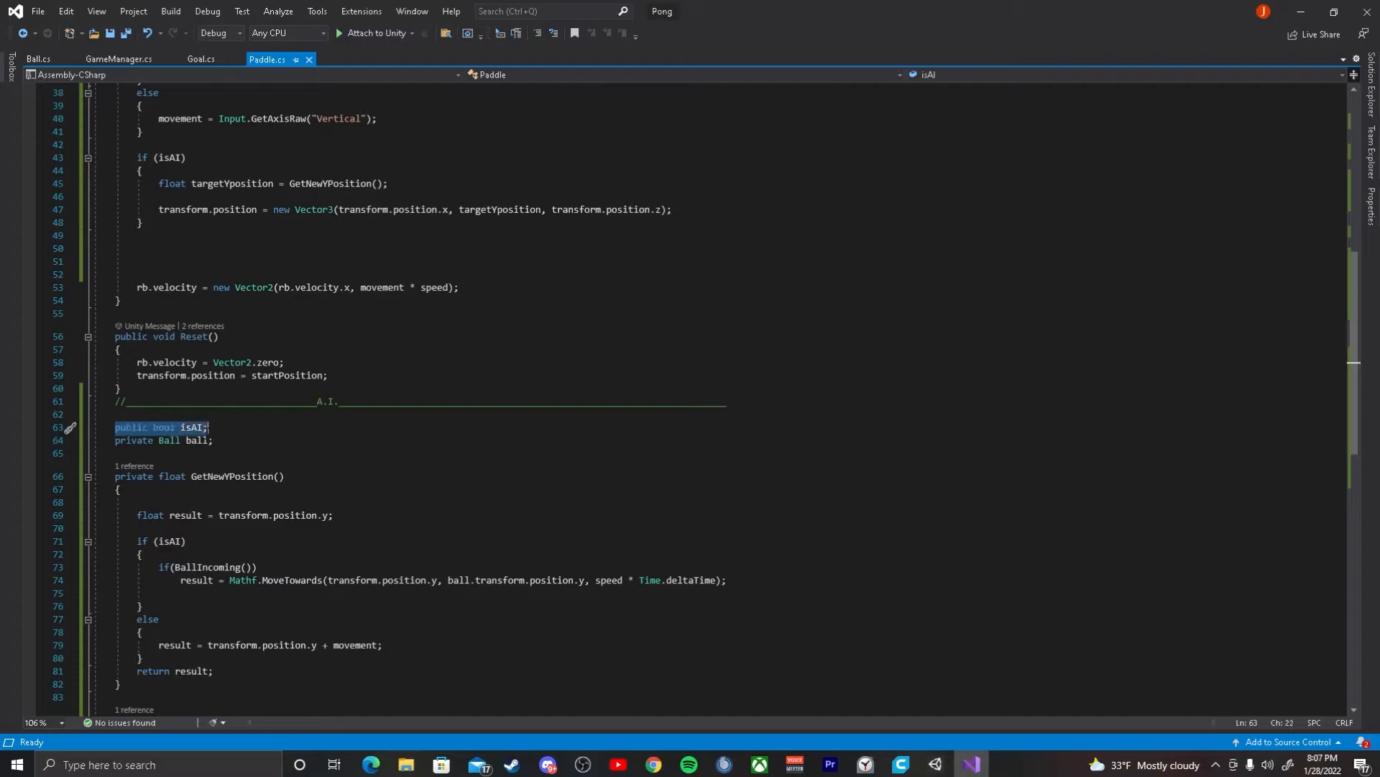
Step: Select Player2 in the Scene view and leave Is AI ticked on its Paddle component
click(932, 765)
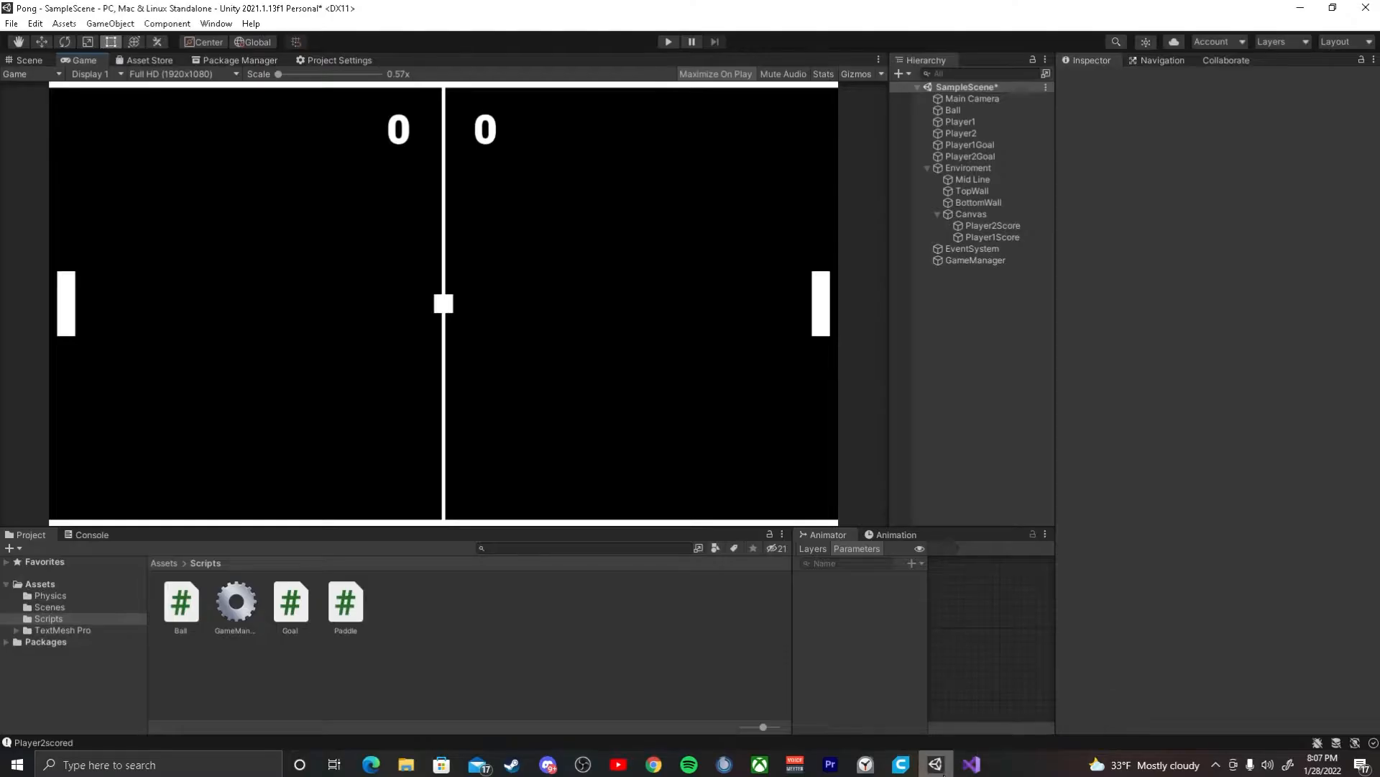
click(27, 60)
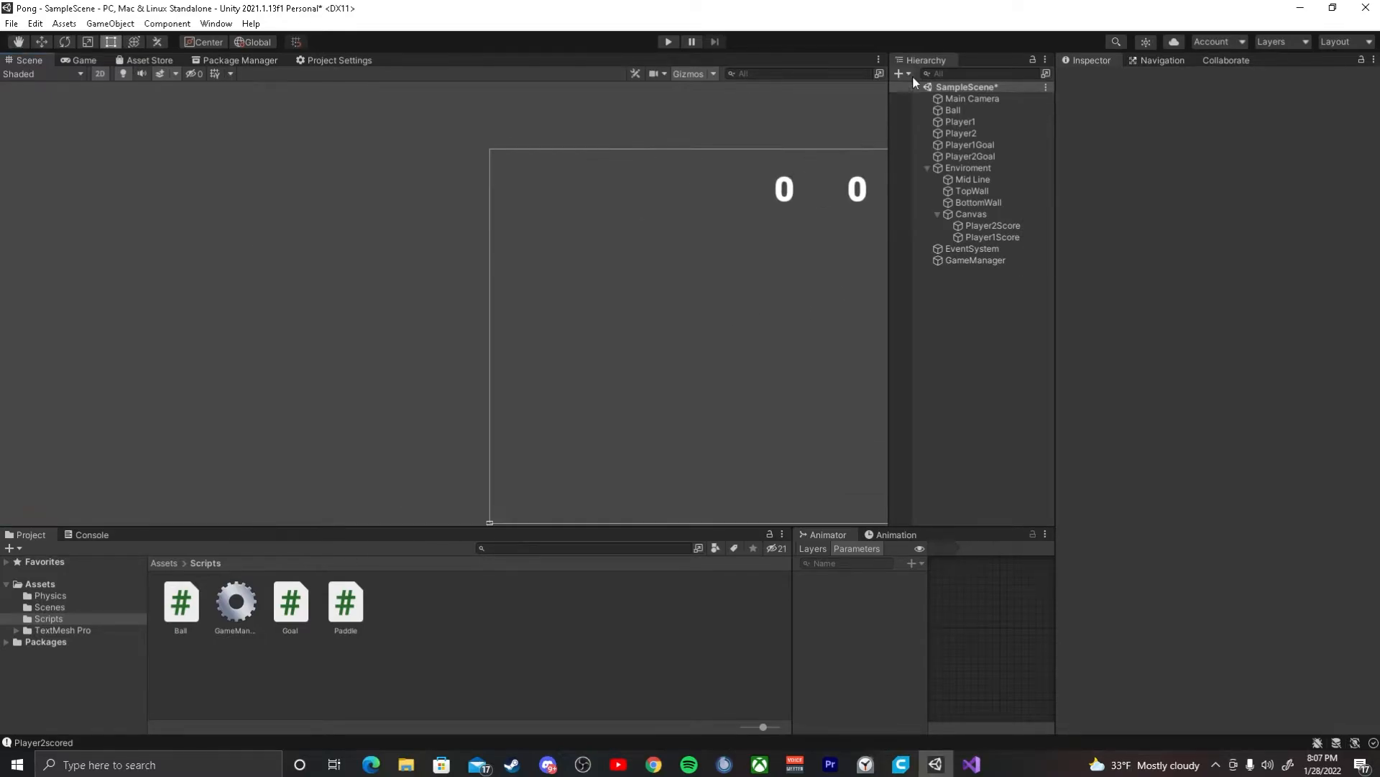
click(960, 133)
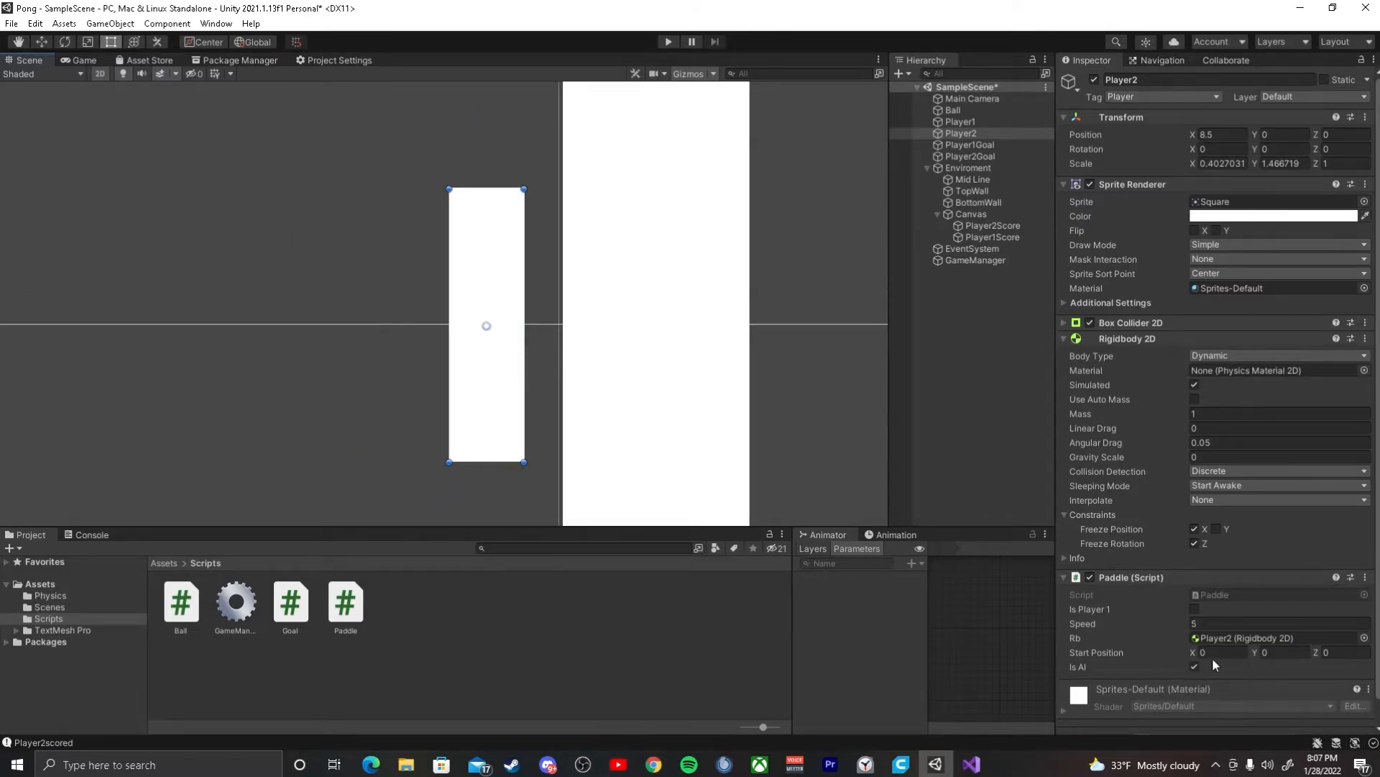
click(1195, 666)
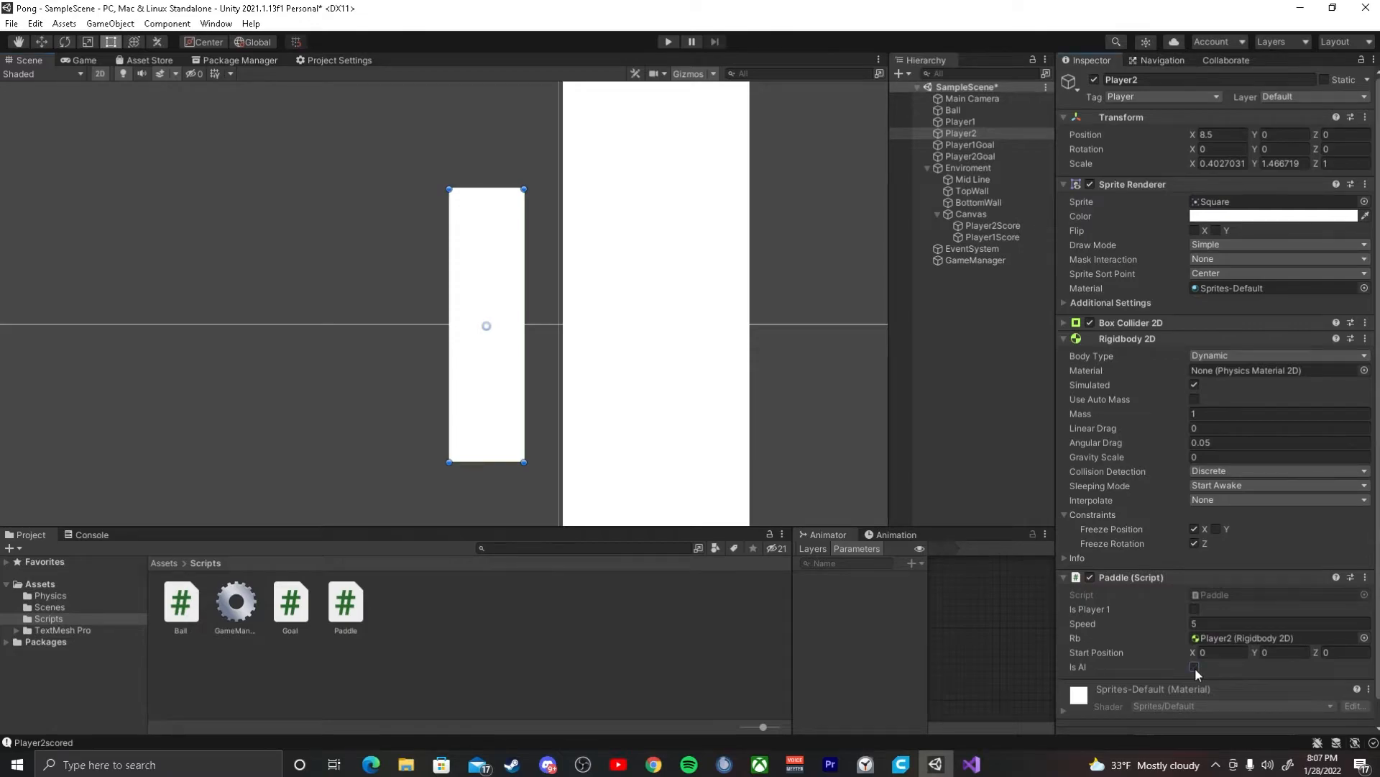
click(1195, 666)
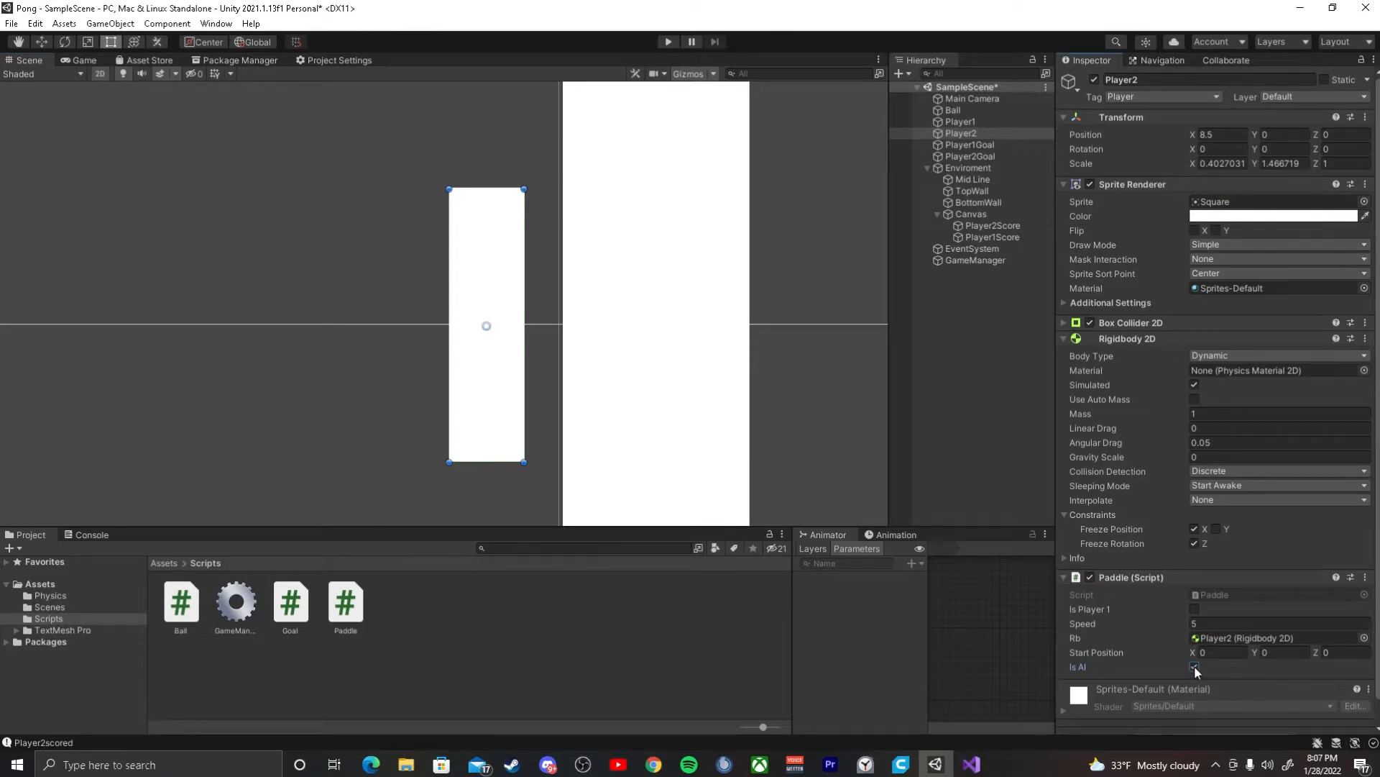
click(1195, 667)
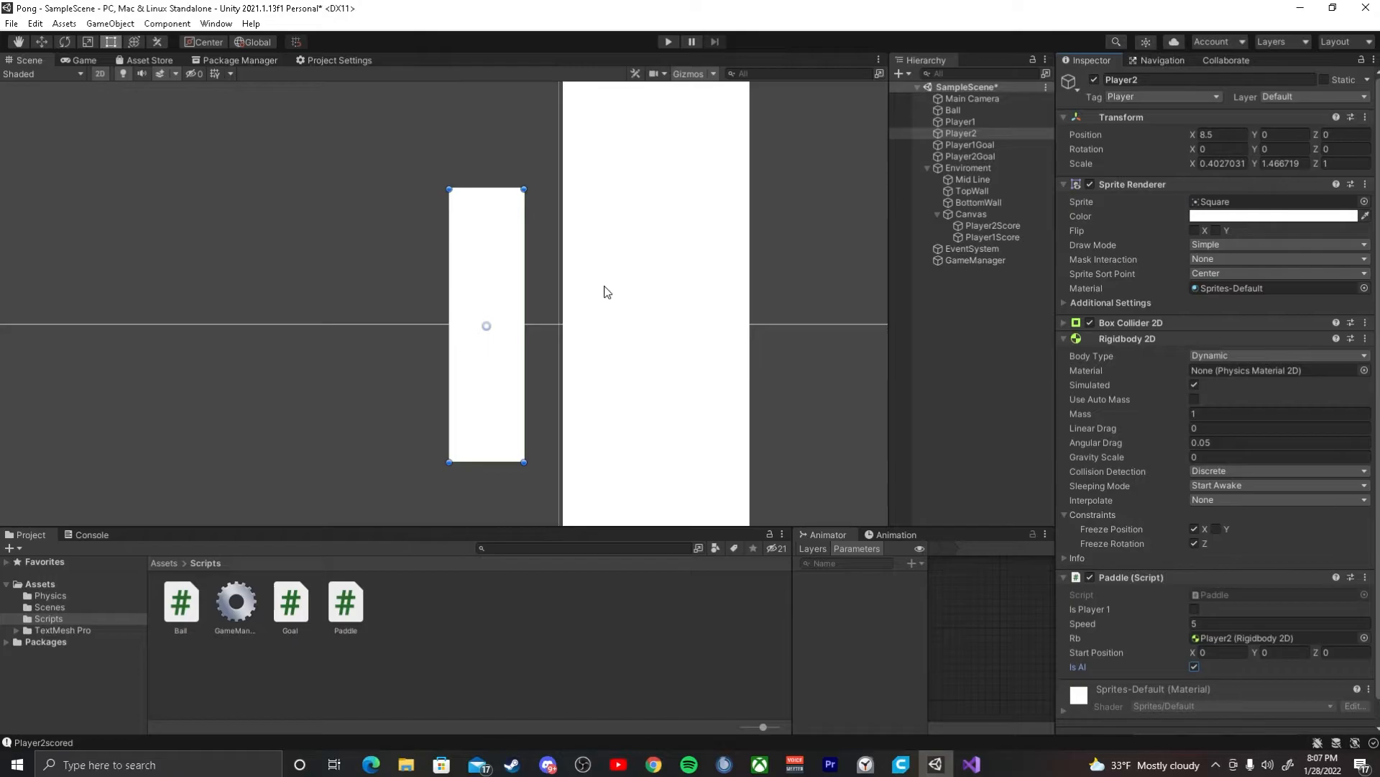
Step: Review GetNewYPosition's AI branch, its player-movement else block and the BallIncoming check
click(970, 764)
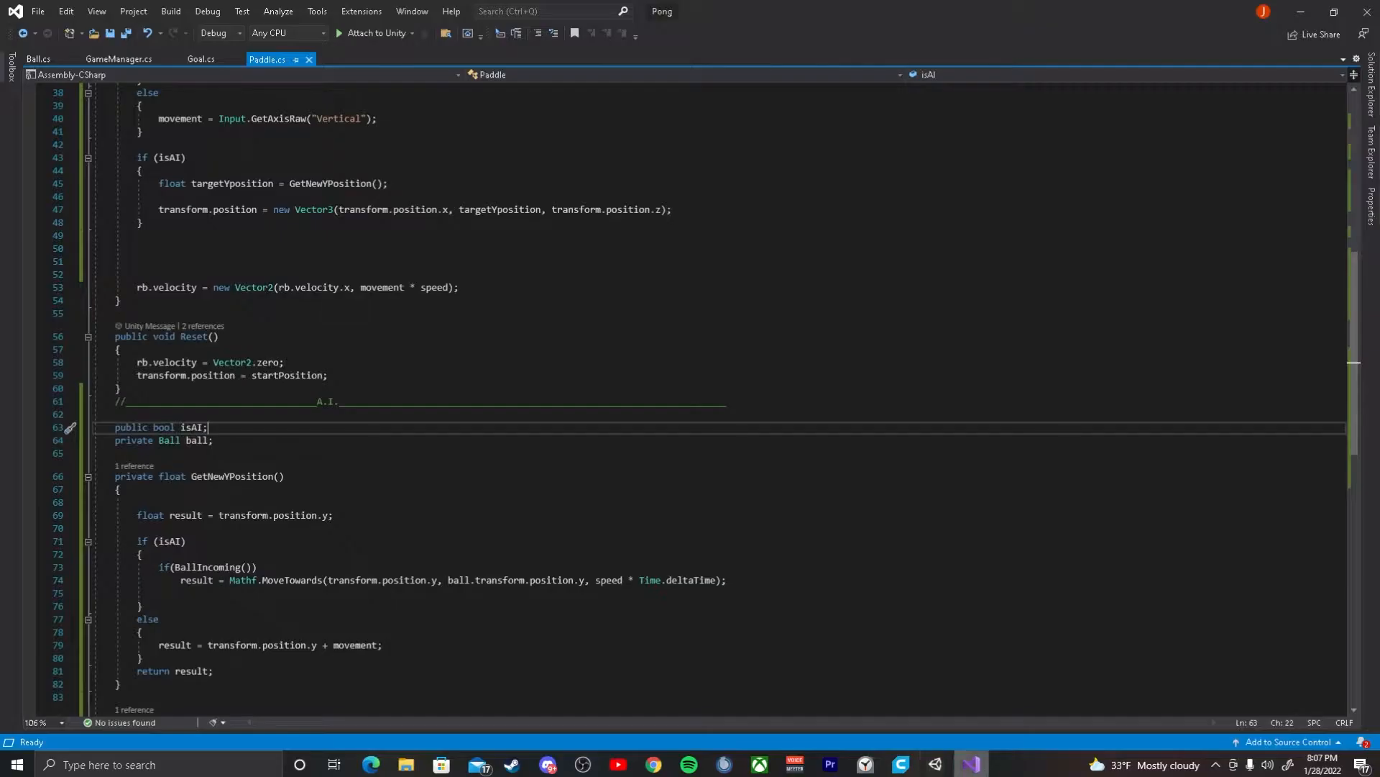
scroll(down, 3)
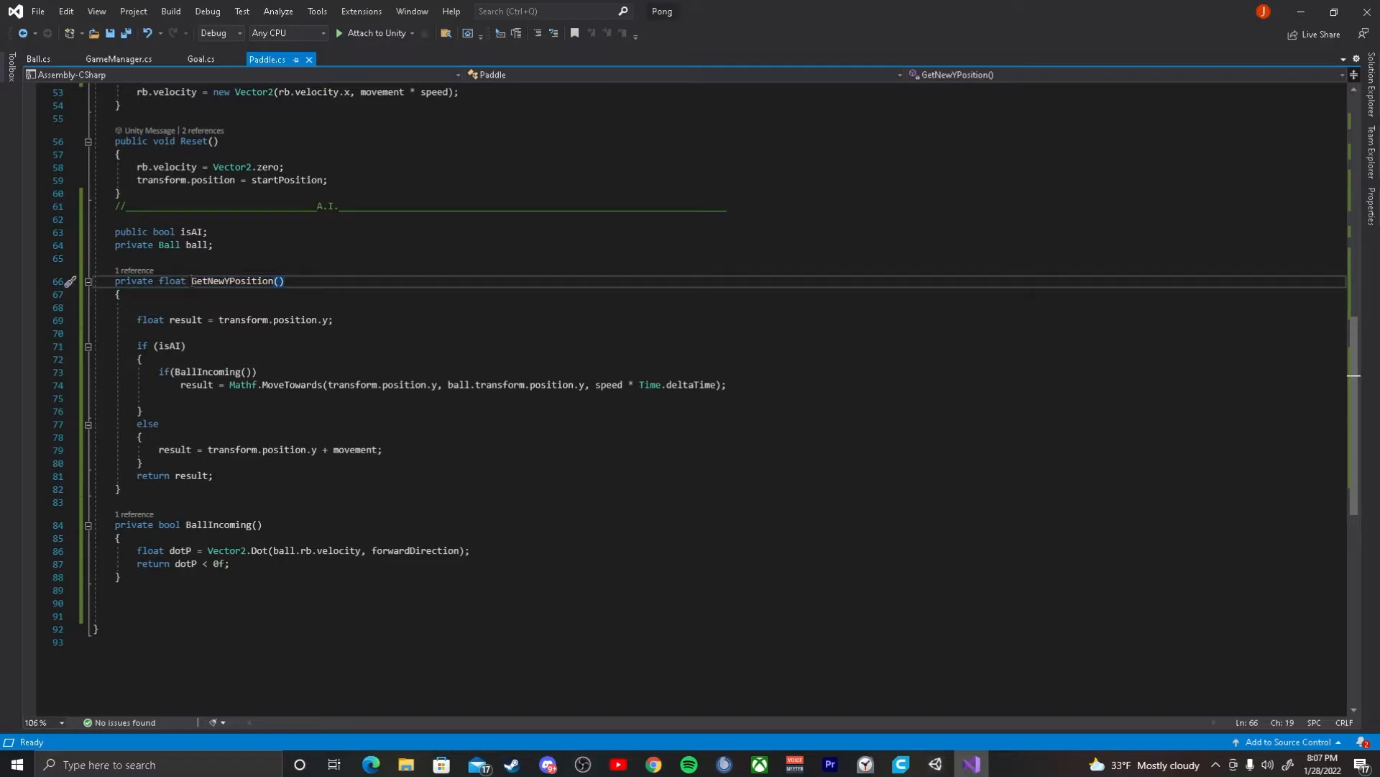
double_click(232, 281)
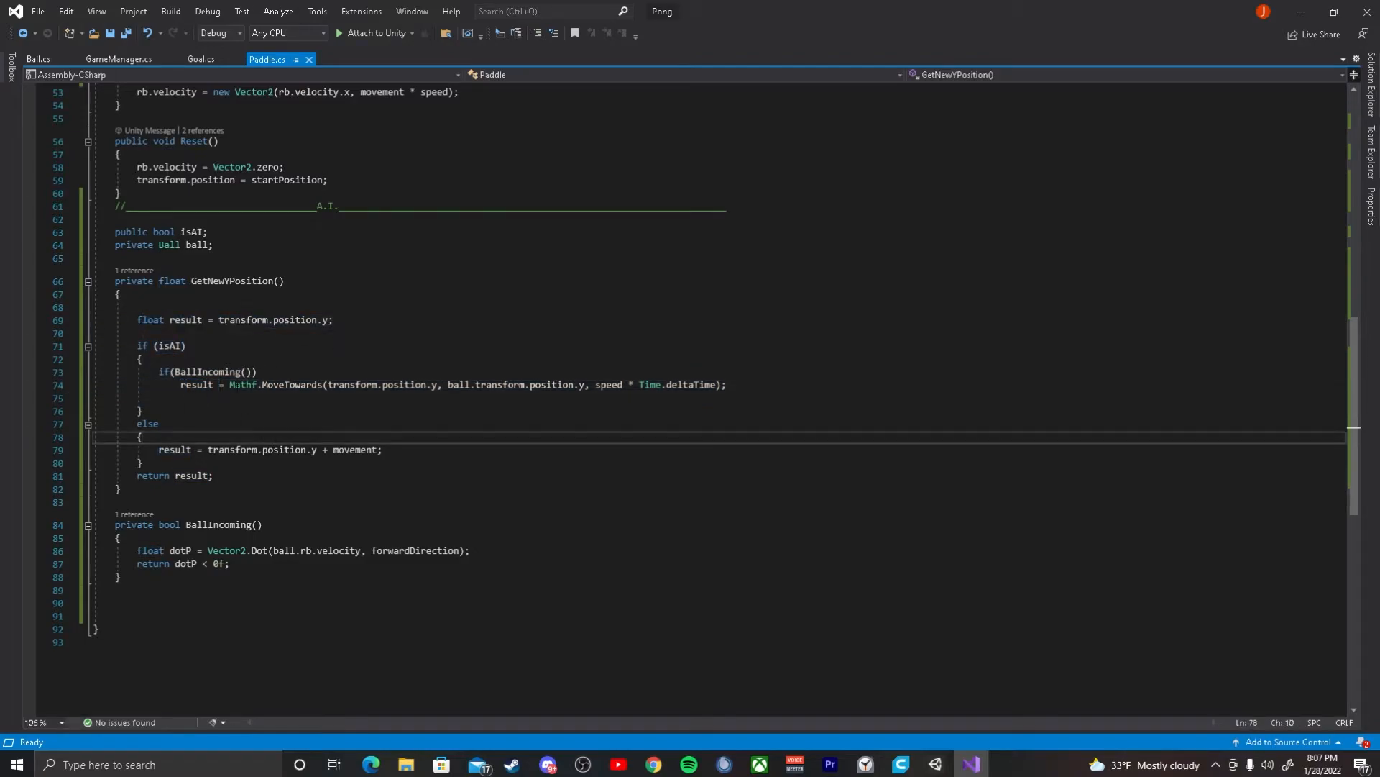
double_click(244, 385)
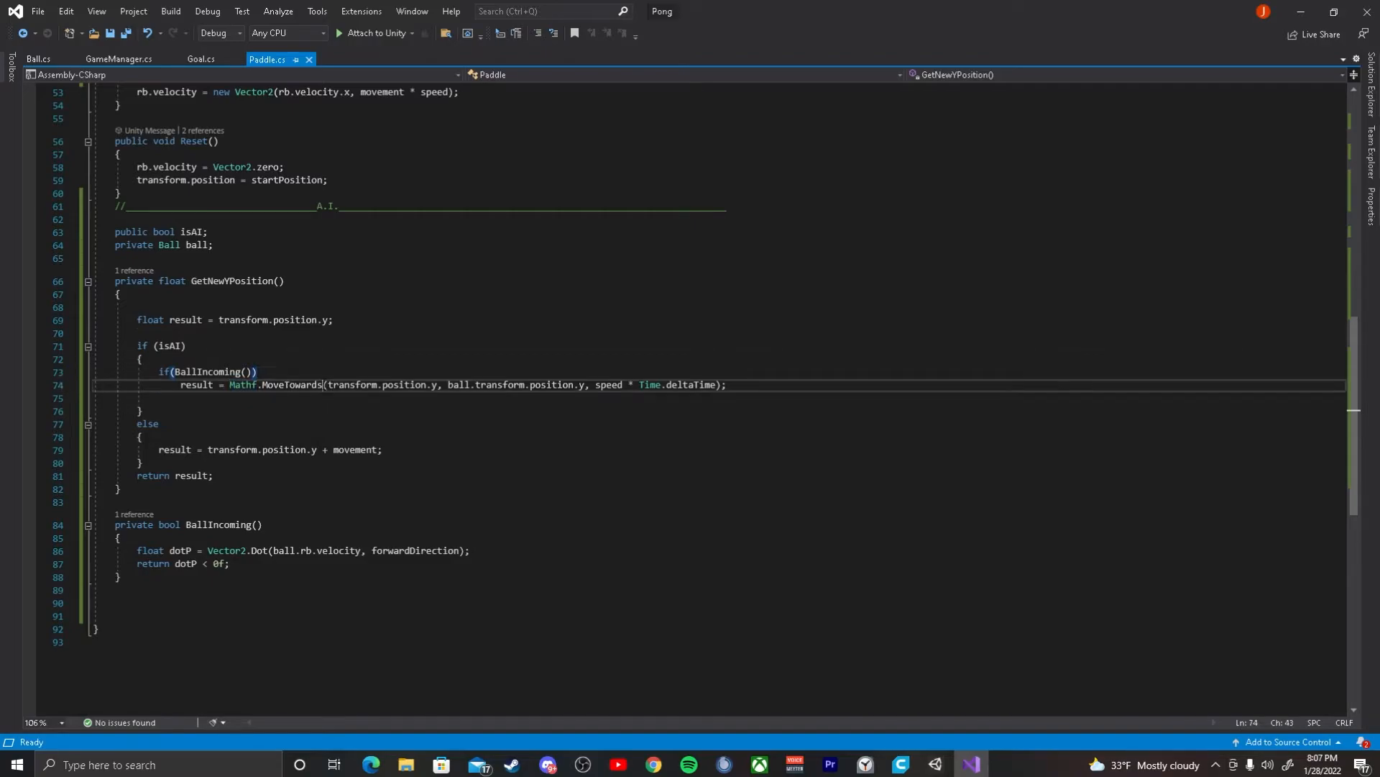
click(381, 448)
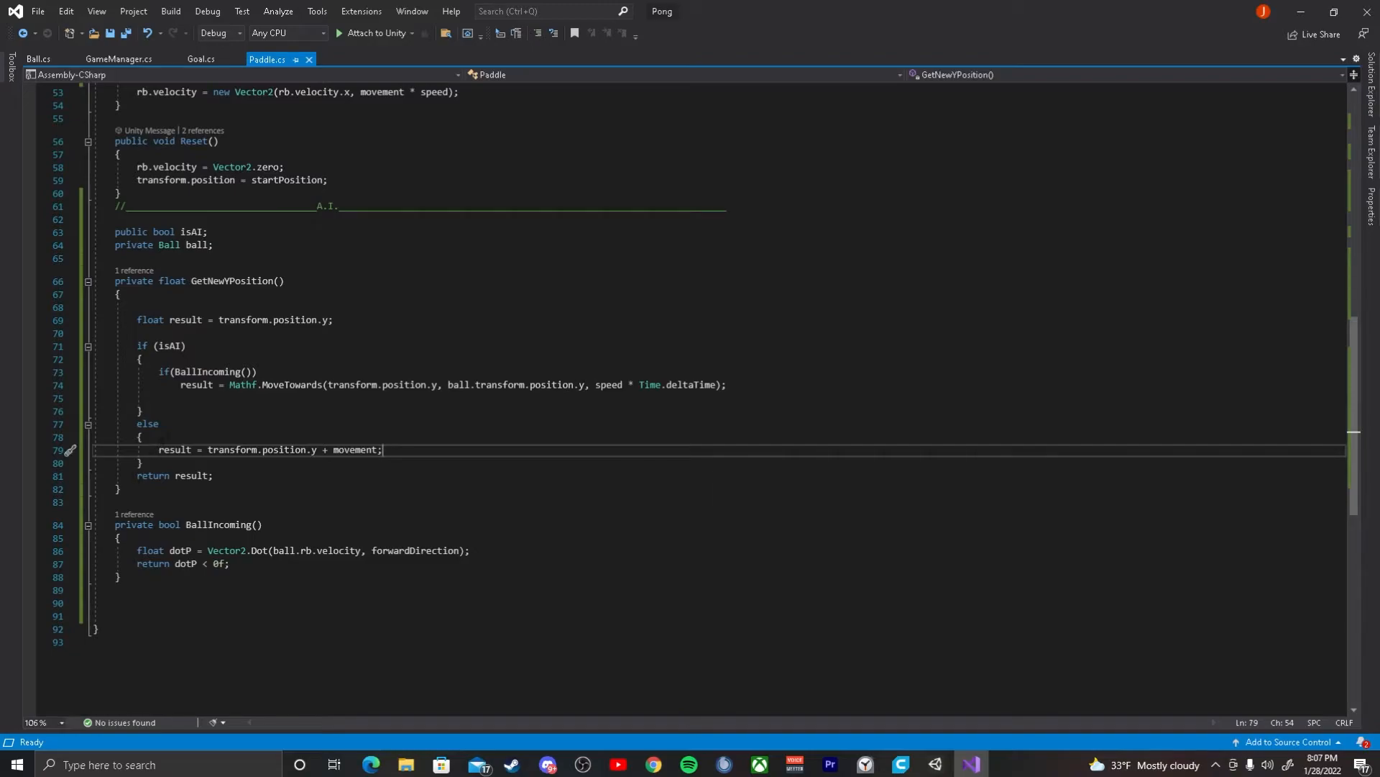
mouse_move(196, 384)
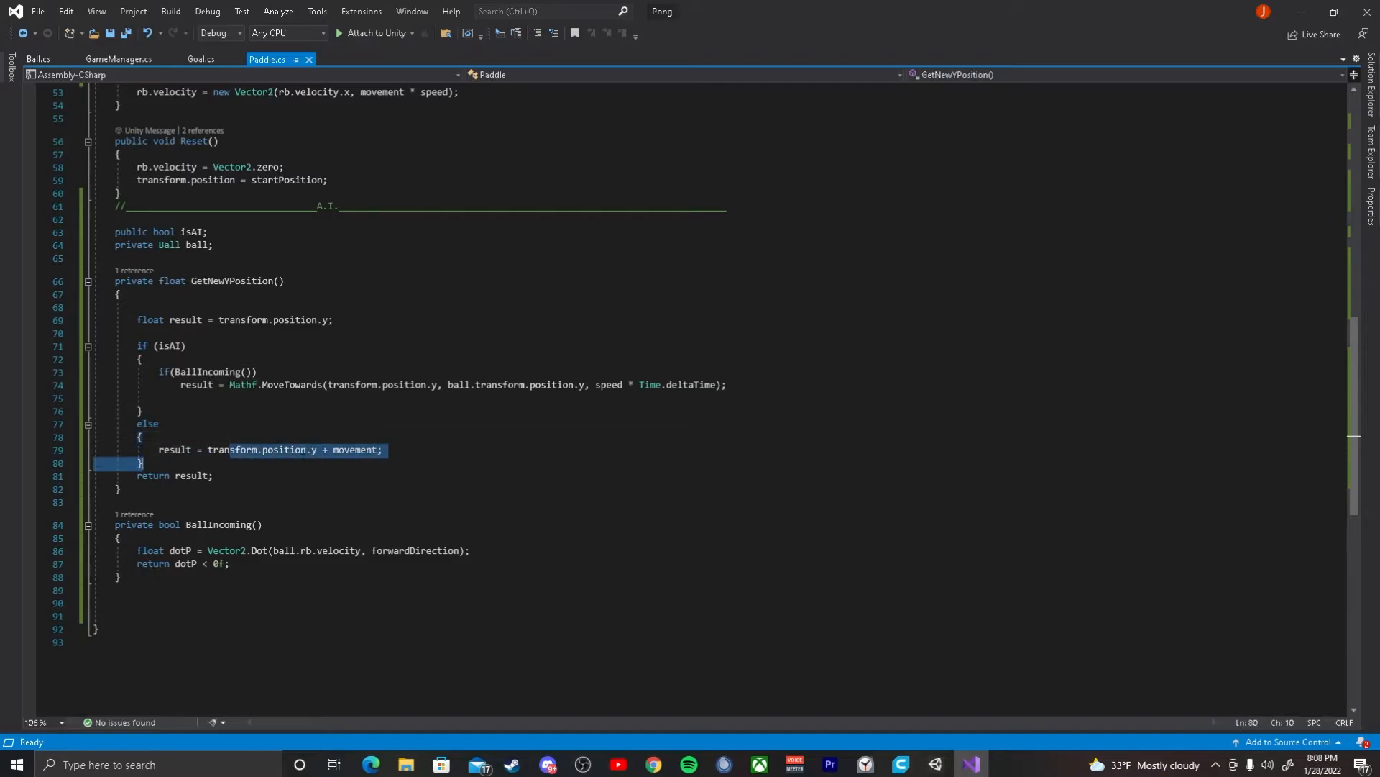
click(381, 450)
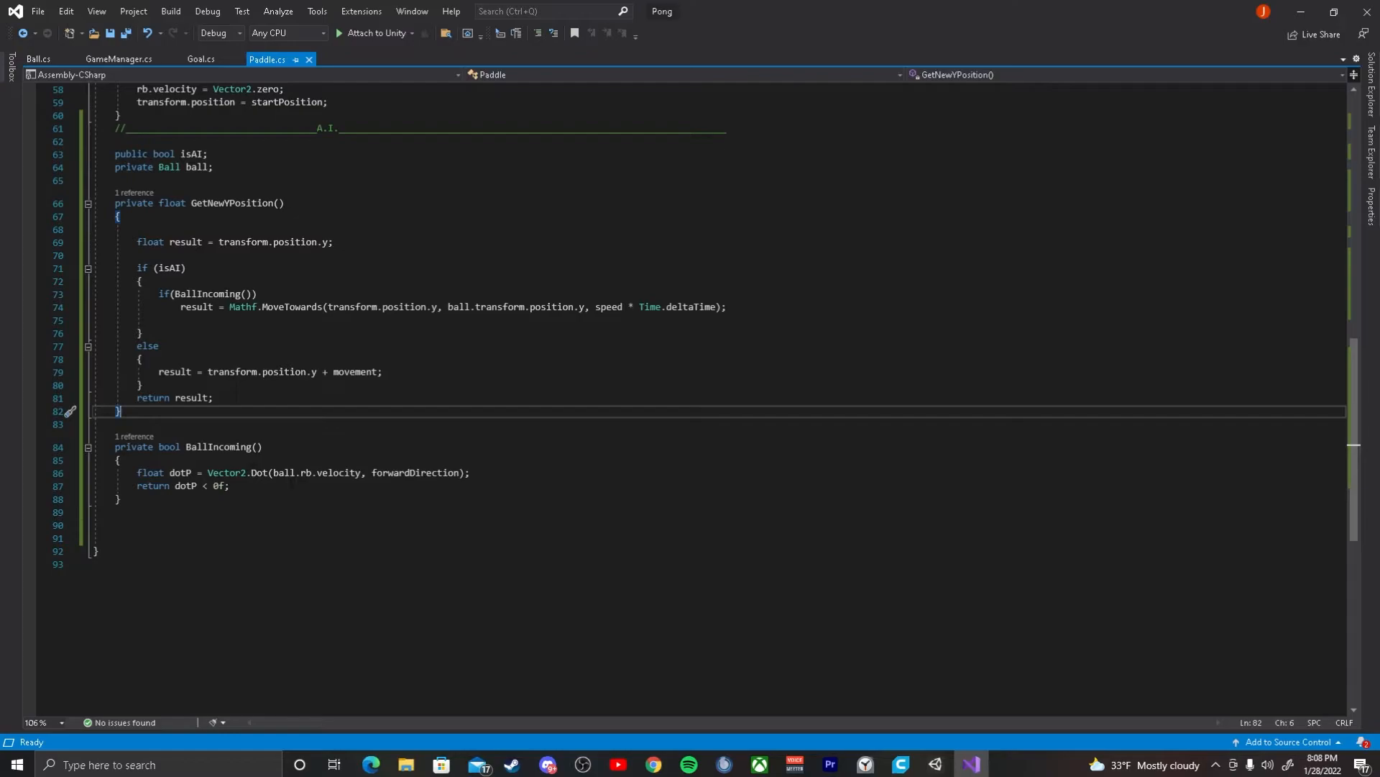
mouse_move(252, 472)
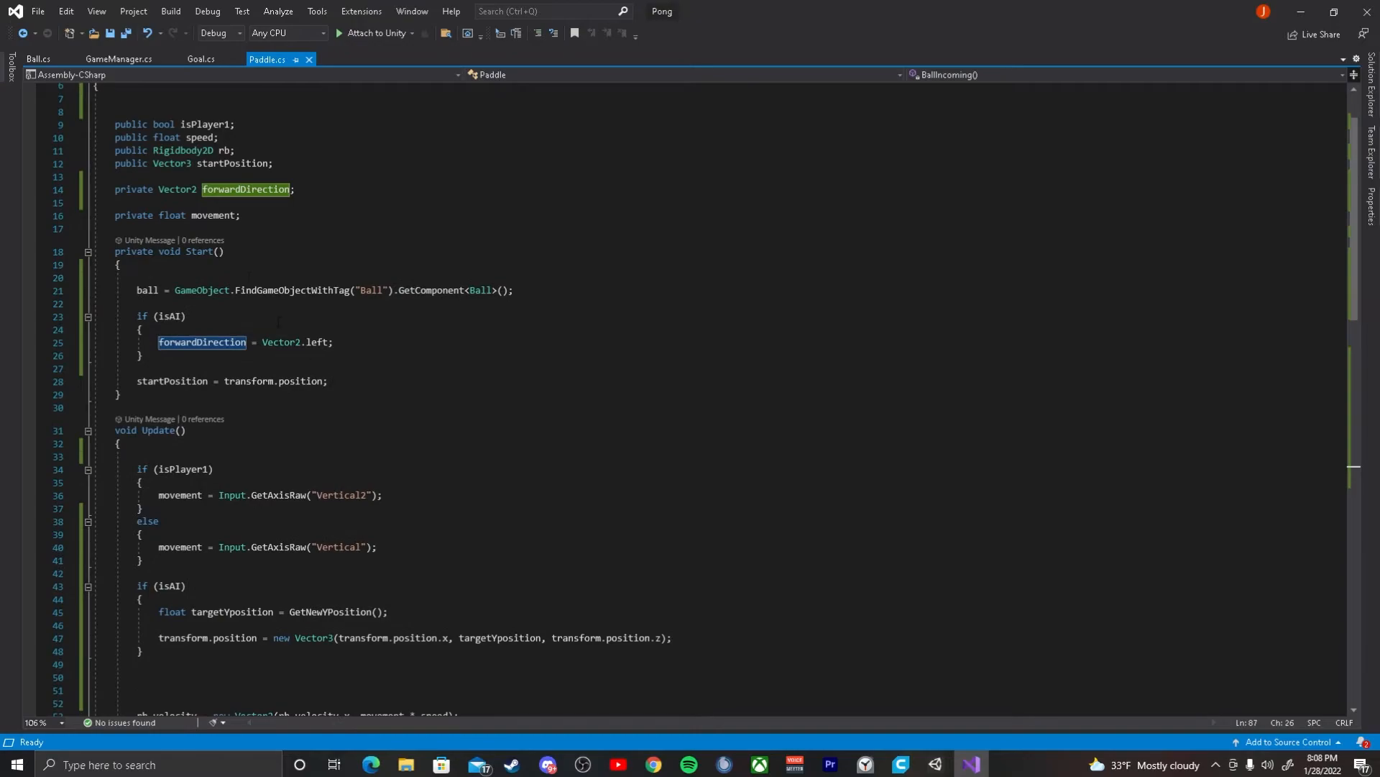
scroll(down, 3)
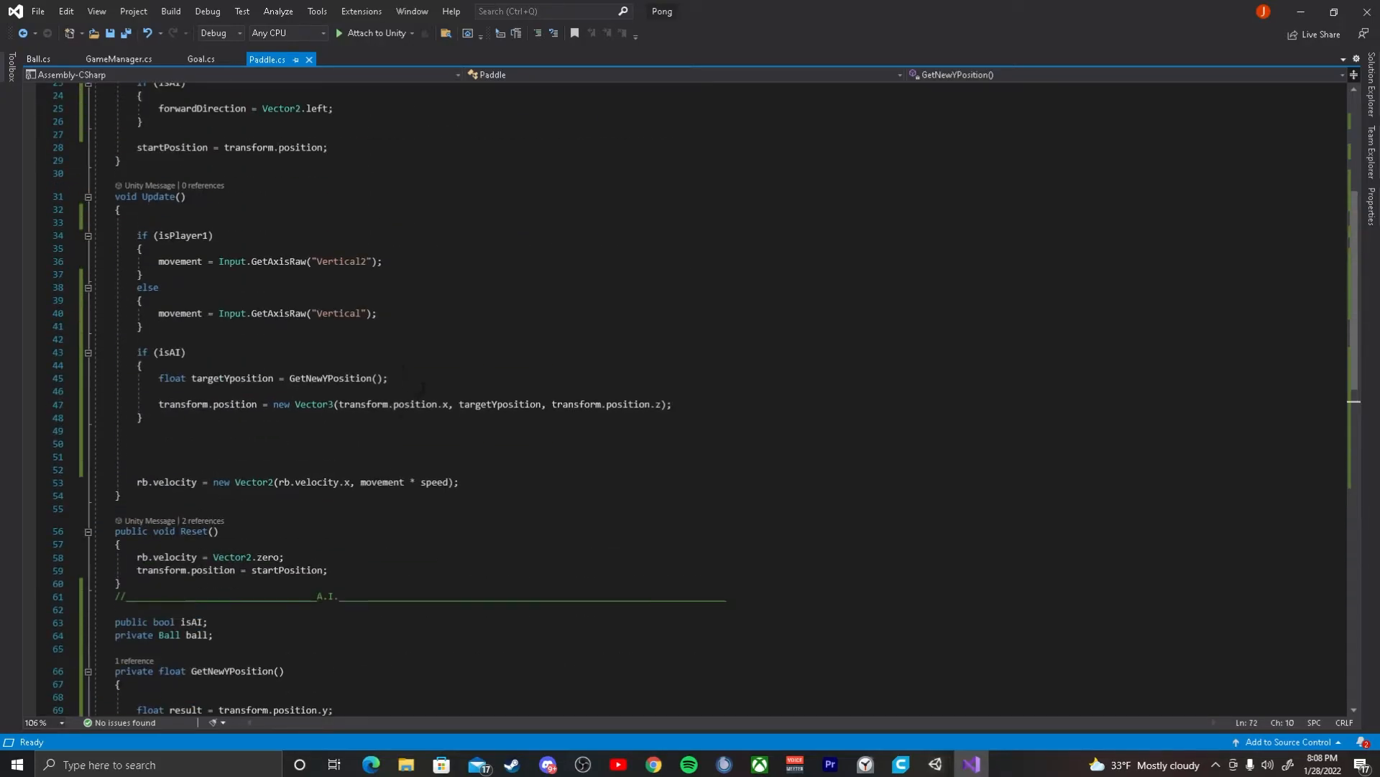
scroll(up, 3)
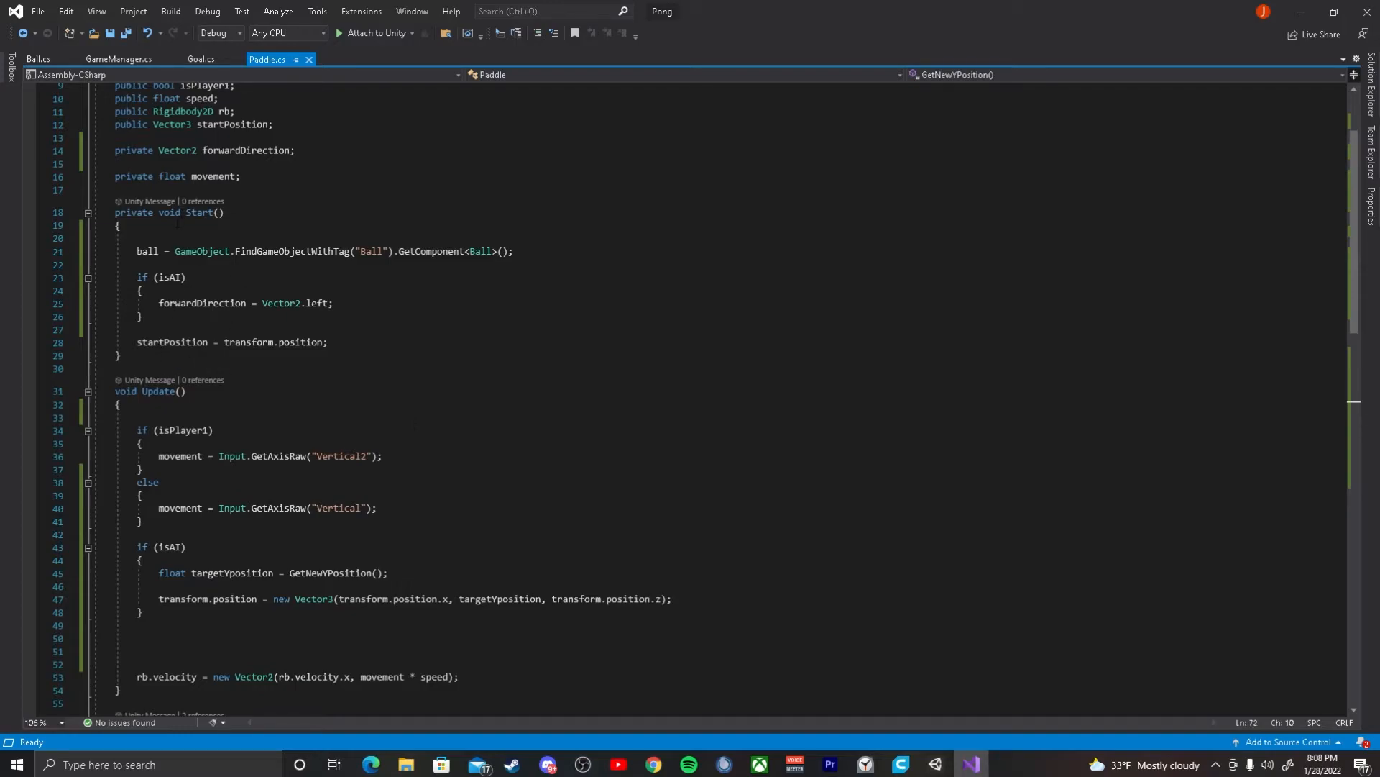
double_click(201, 303)
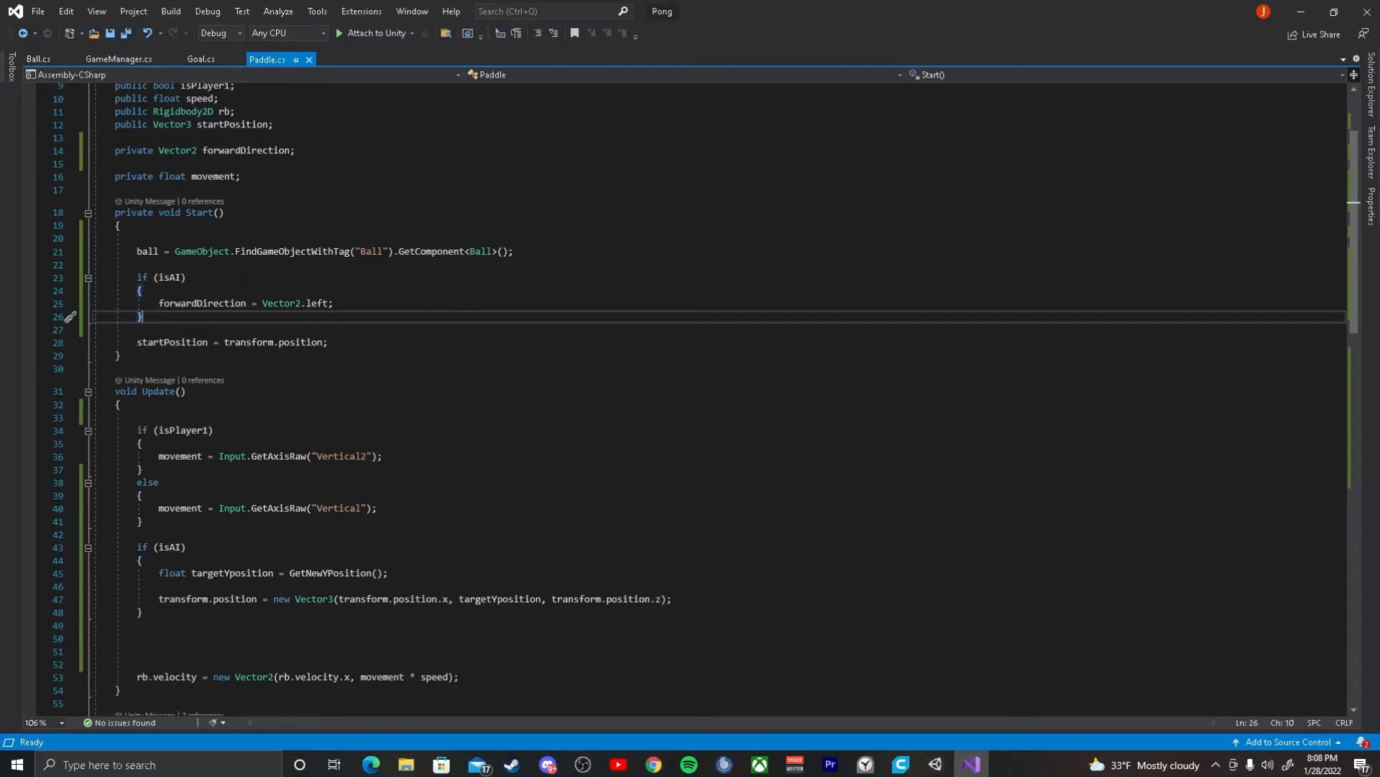
scroll(down, 3)
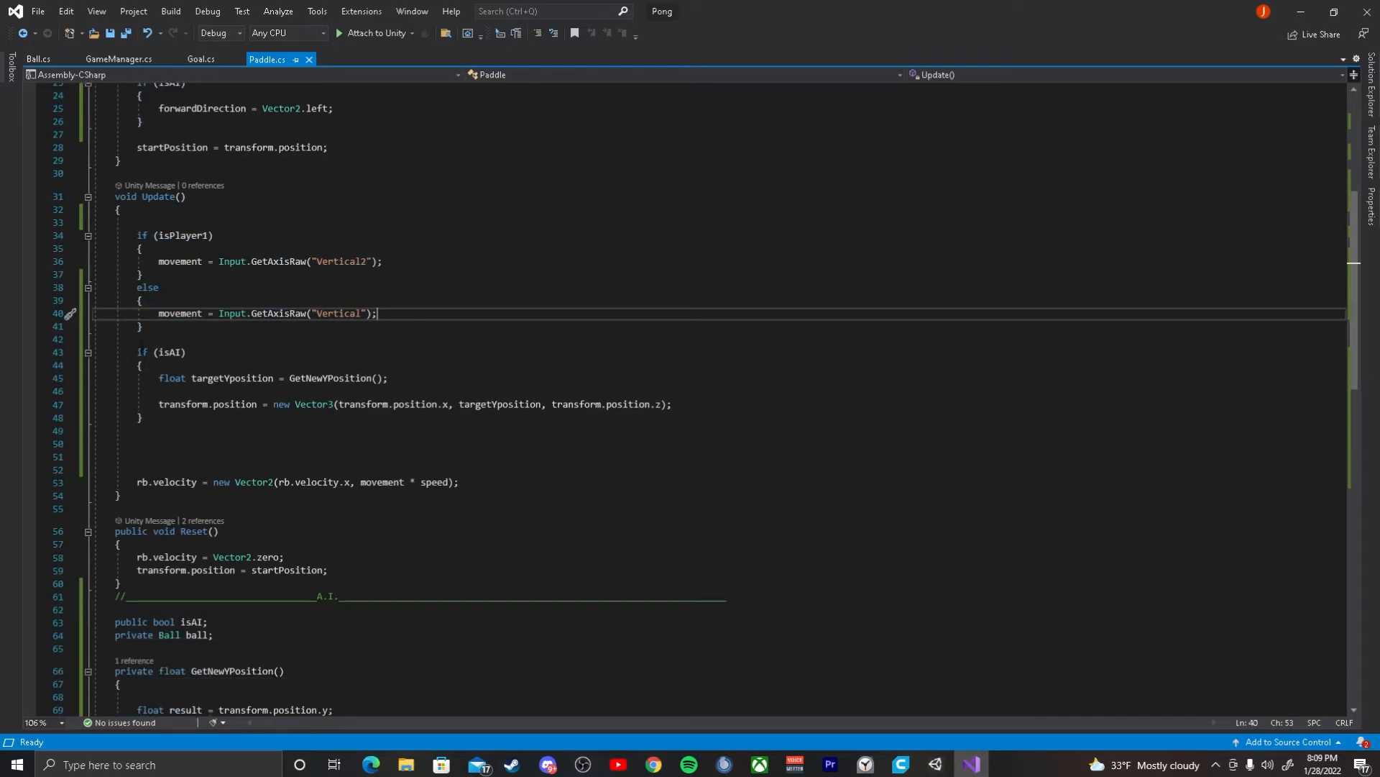
Step: Select targetYposition in Update's isAI position update, then bring Unity to the front
click(154, 430)
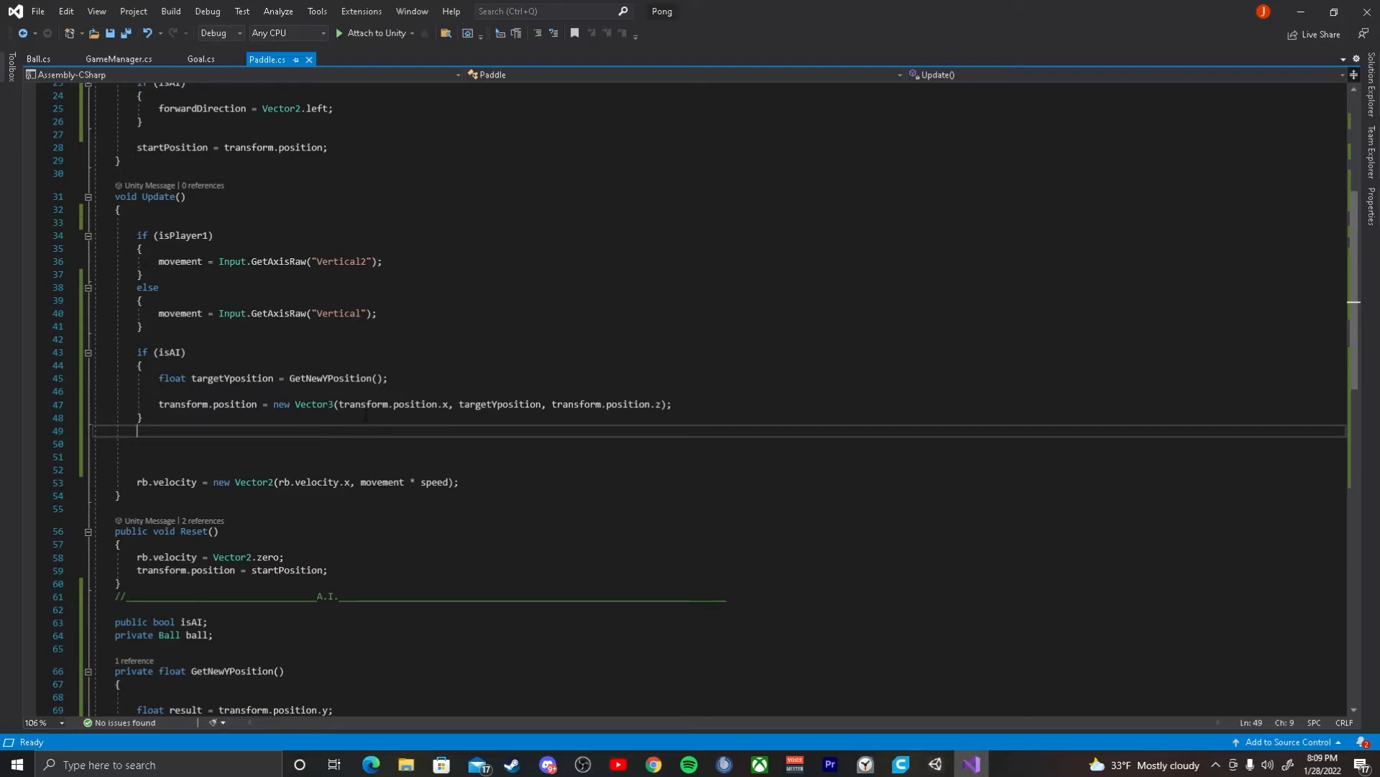
click(182, 377)
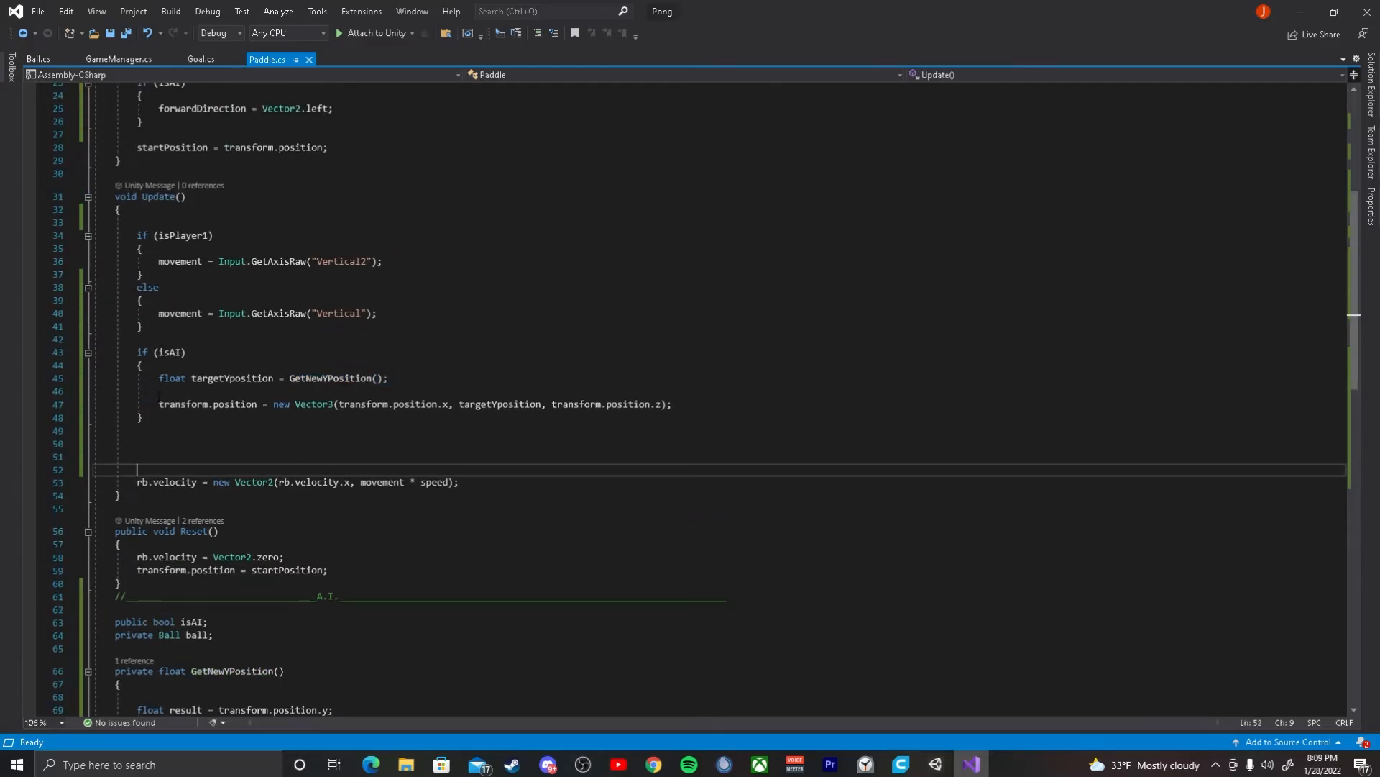
drag(160, 404, 145, 417)
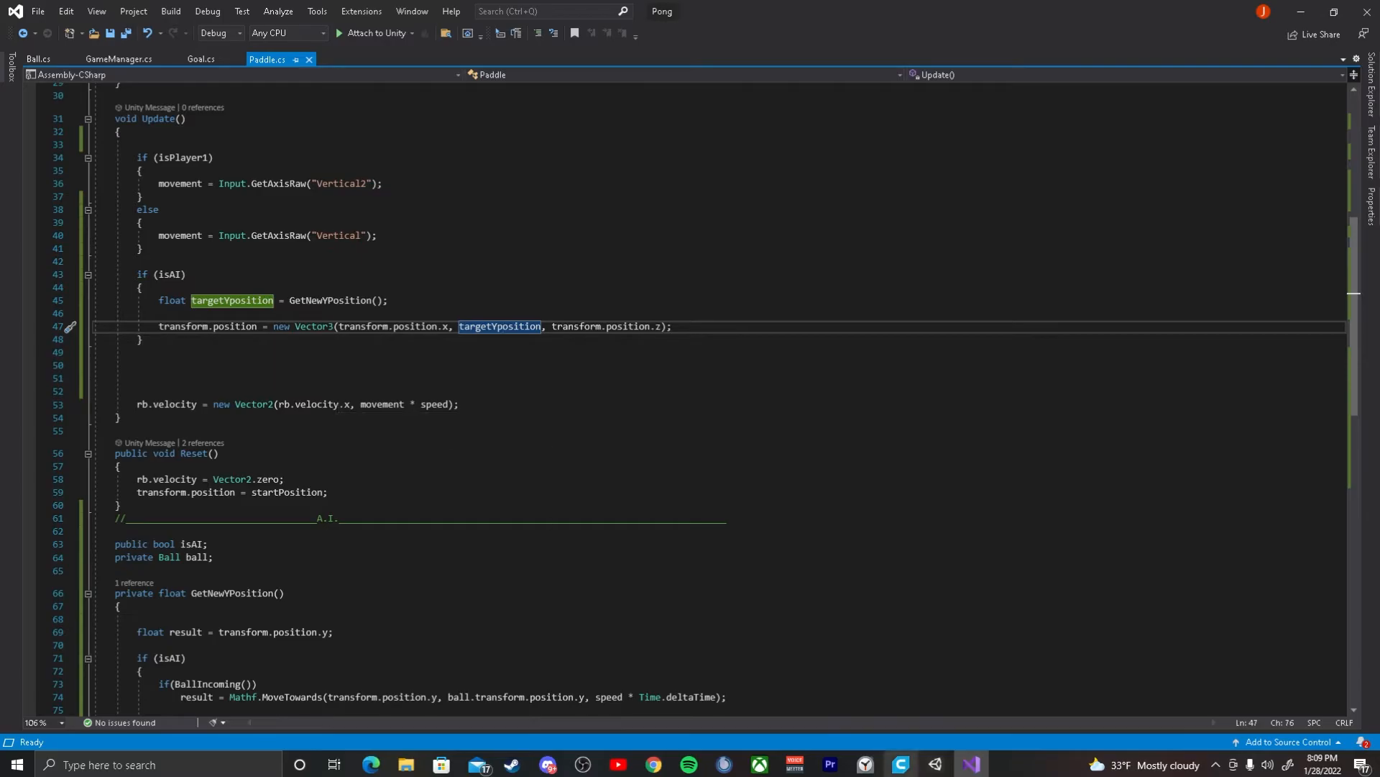
click(934, 770)
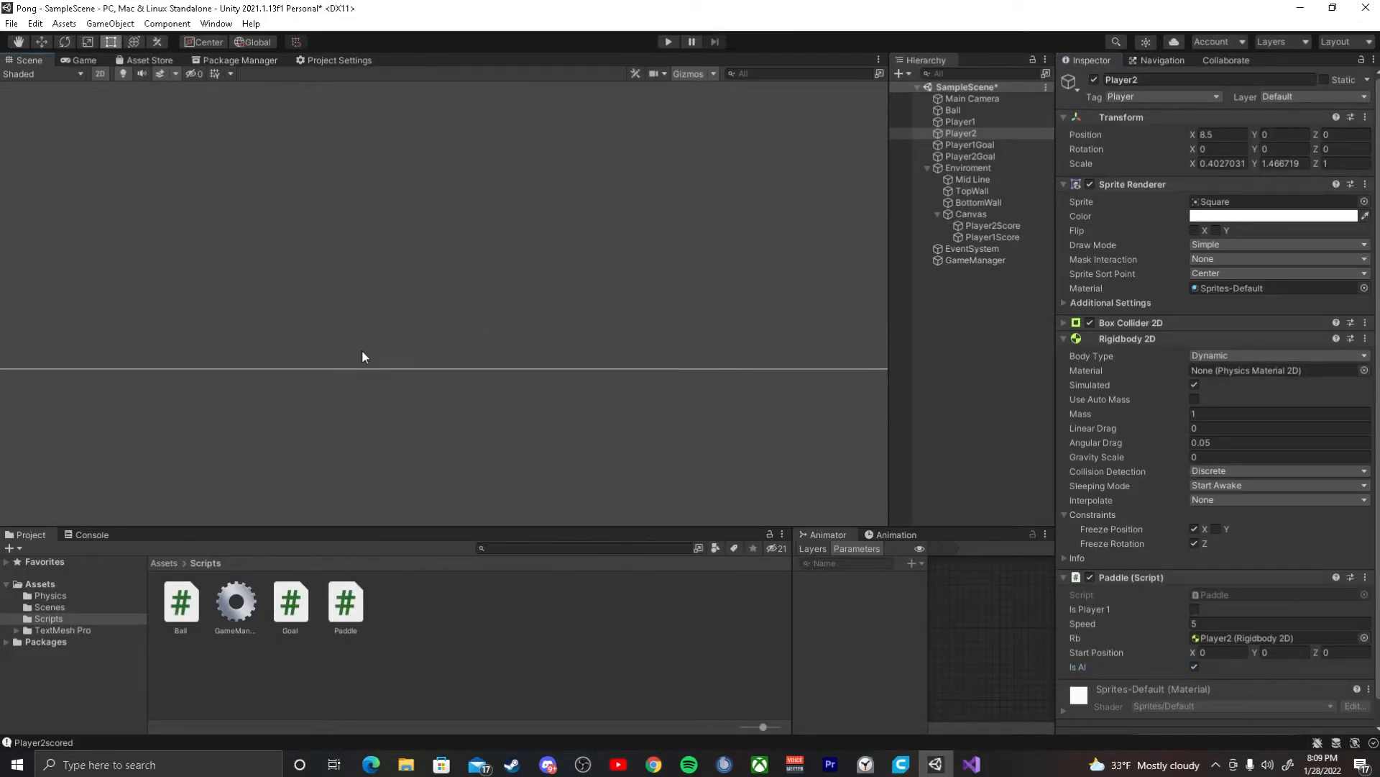
Step: Select Canvas, then inspect the Ball object's speed and start position
click(970, 214)
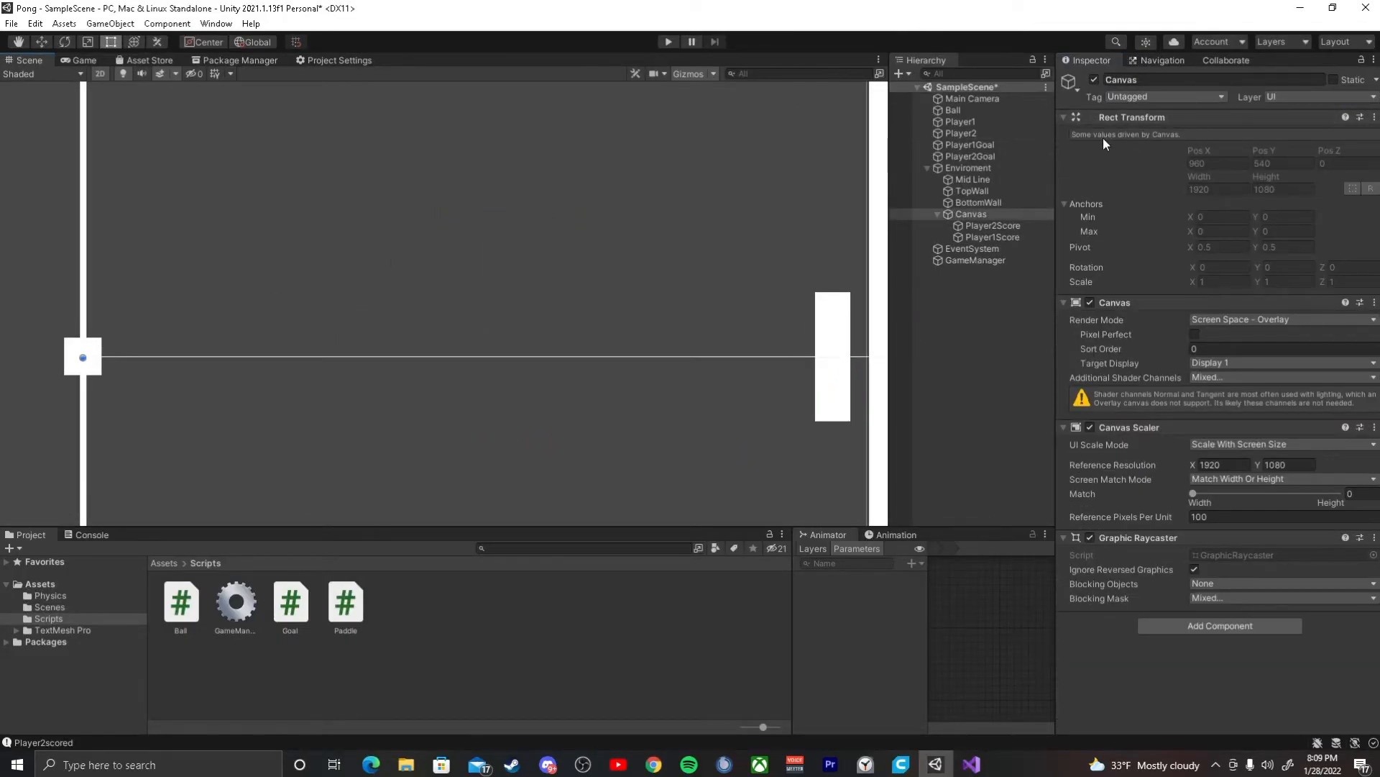
click(953, 110)
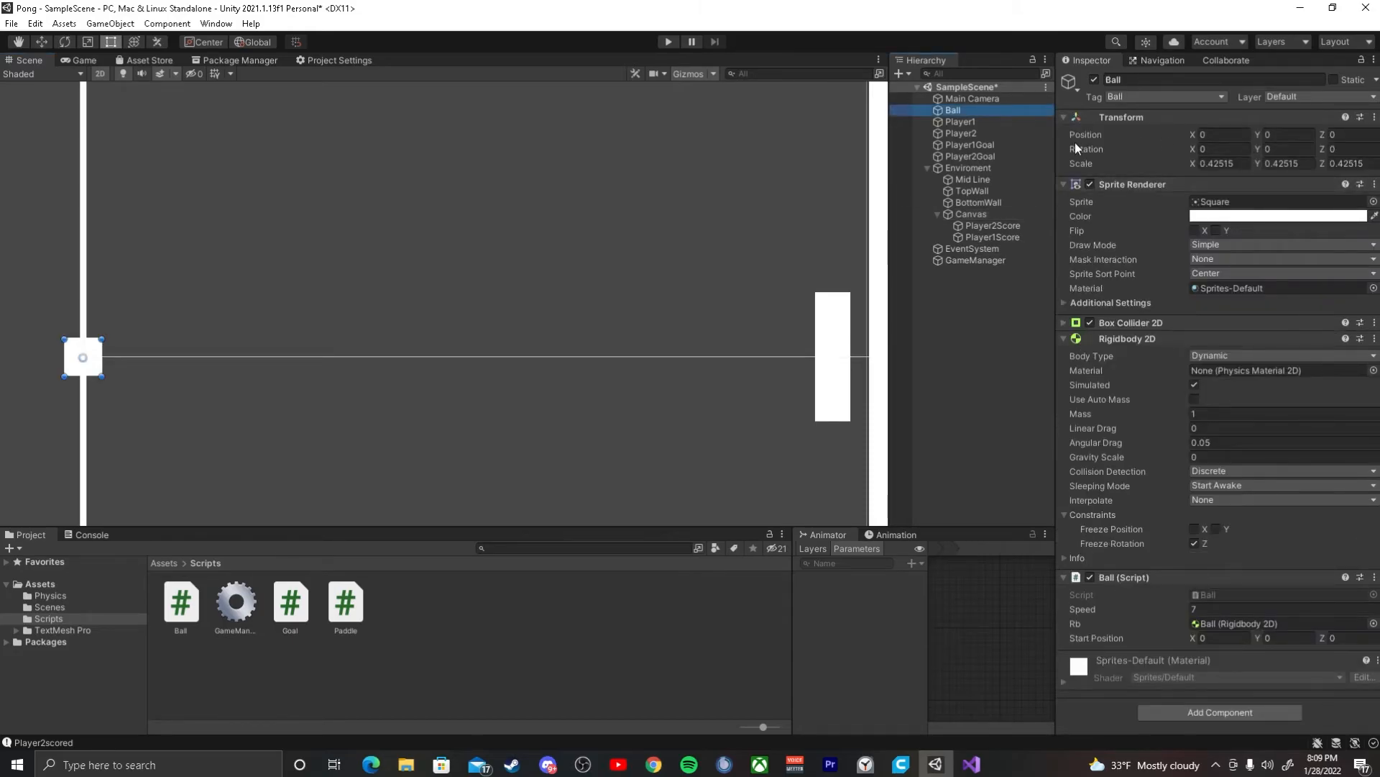
mouse_move(77, 330)
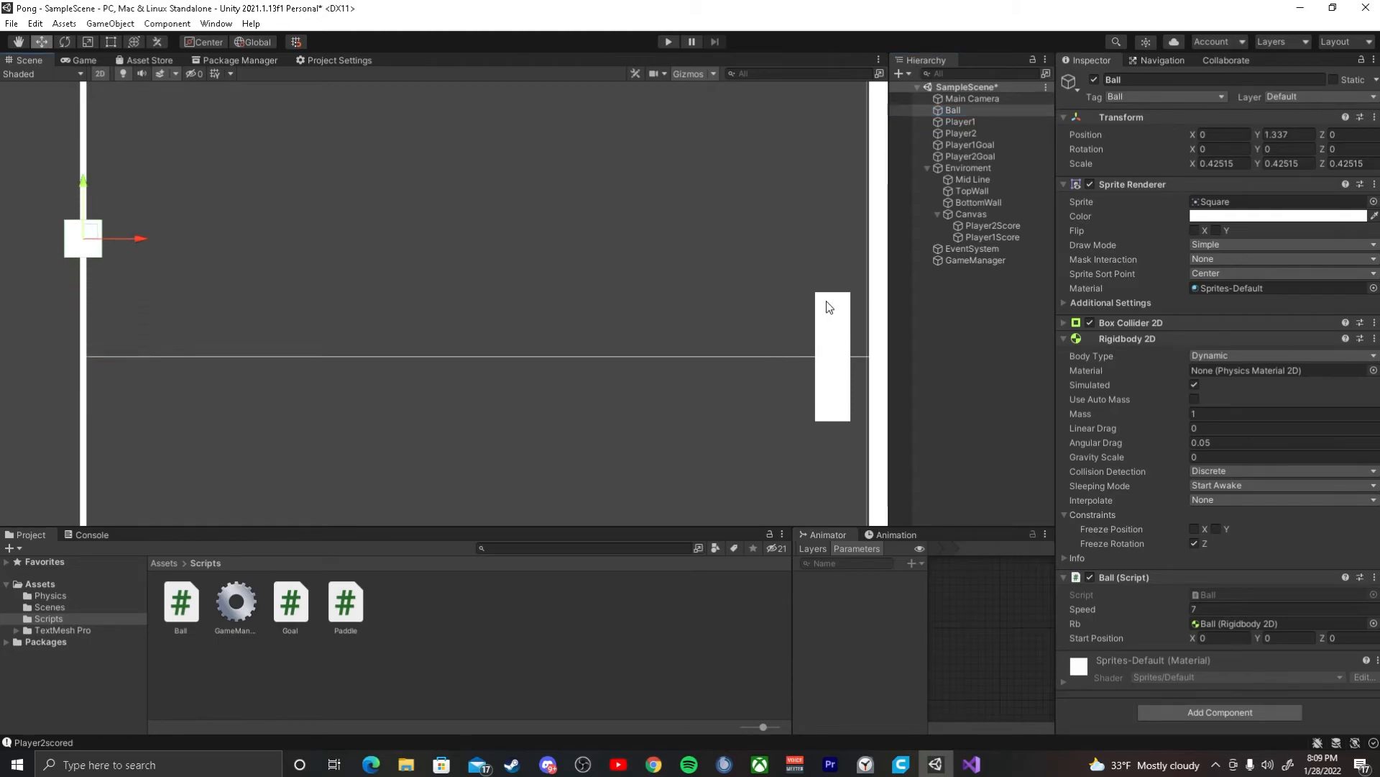
mouse_move(827, 205)
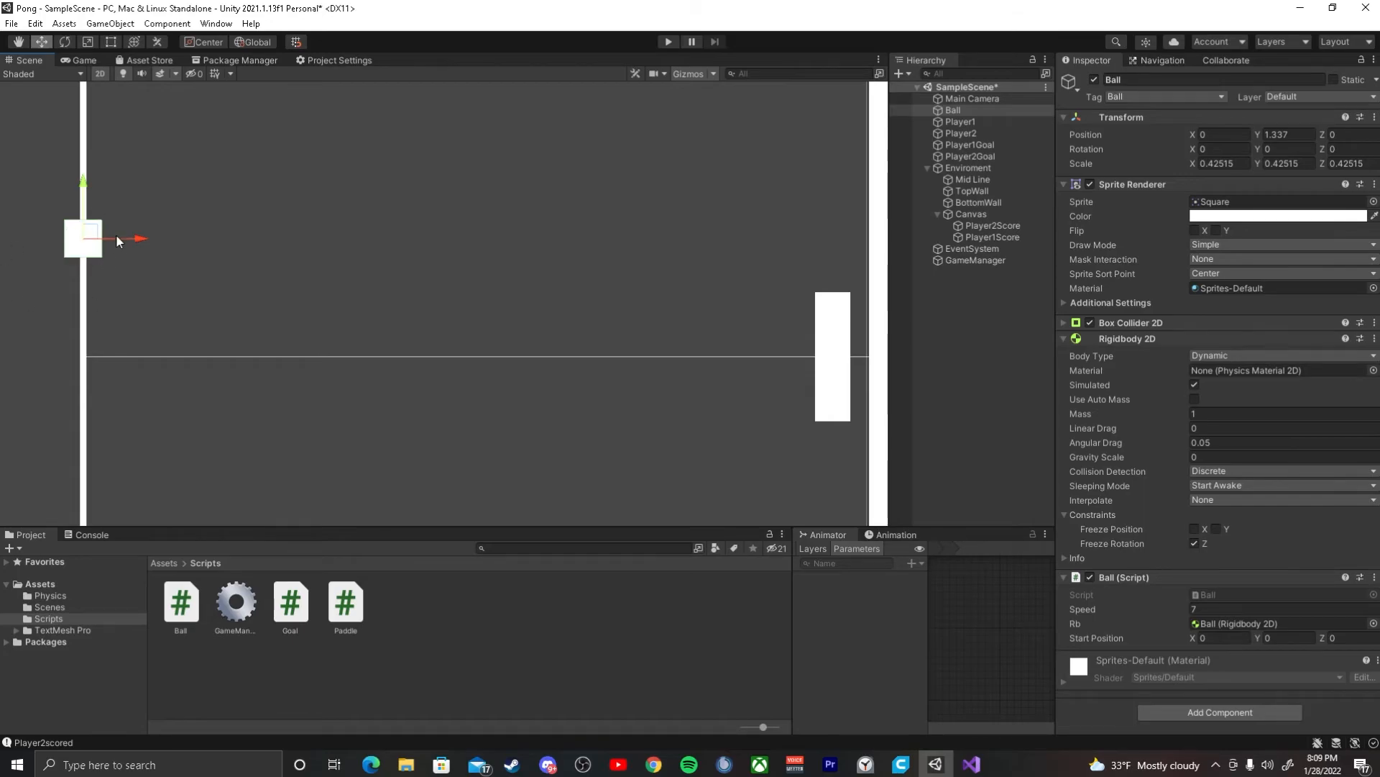
mouse_move(152, 287)
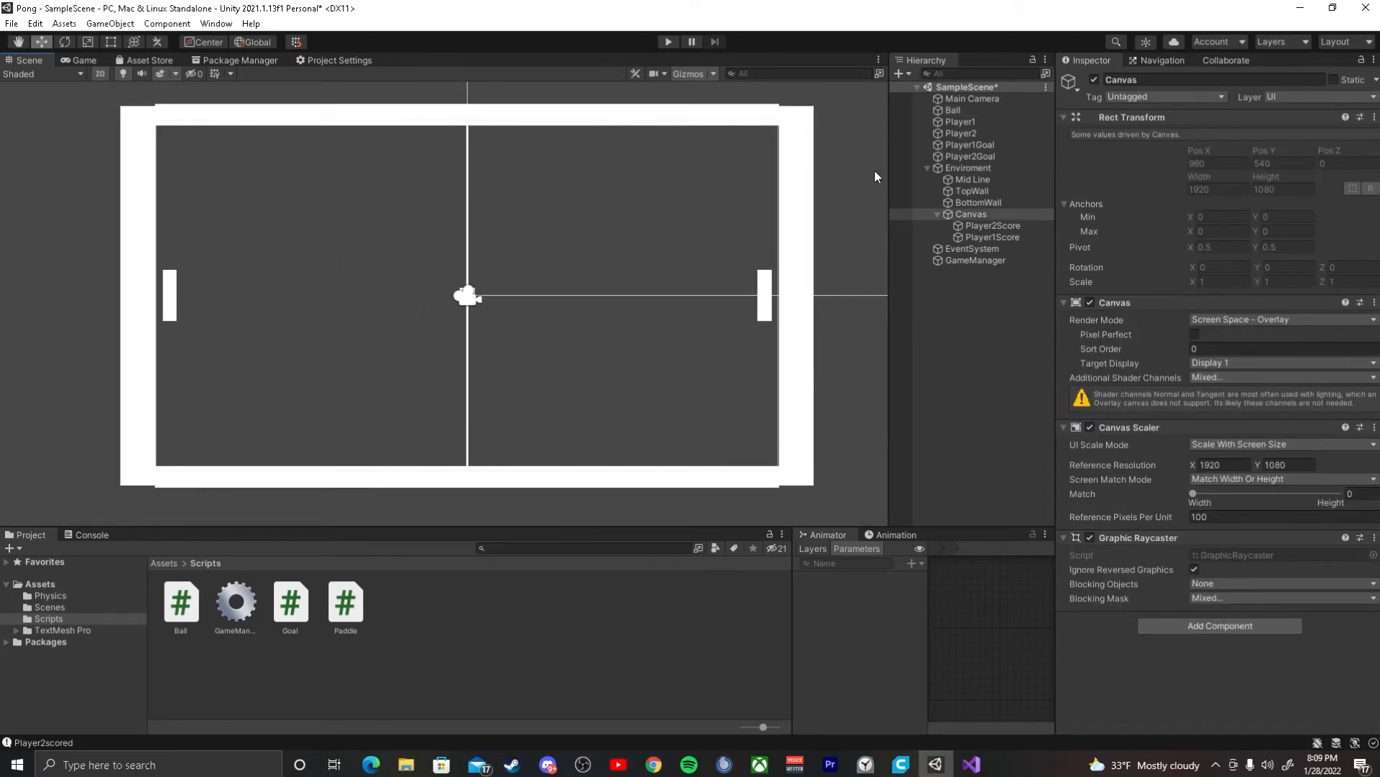
Step: Check the Player1 and Player2 Paddle settings, then start Play mode
click(958, 122)
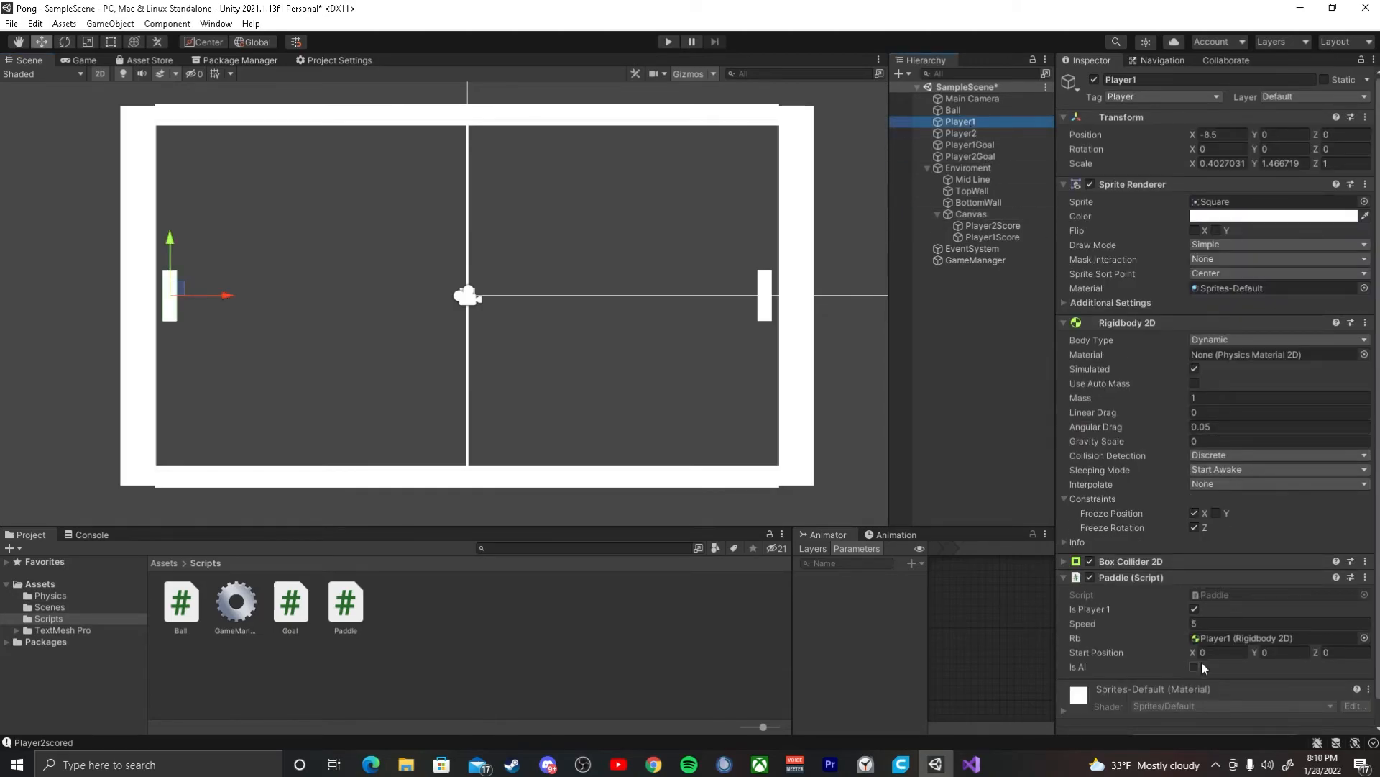
click(960, 133)
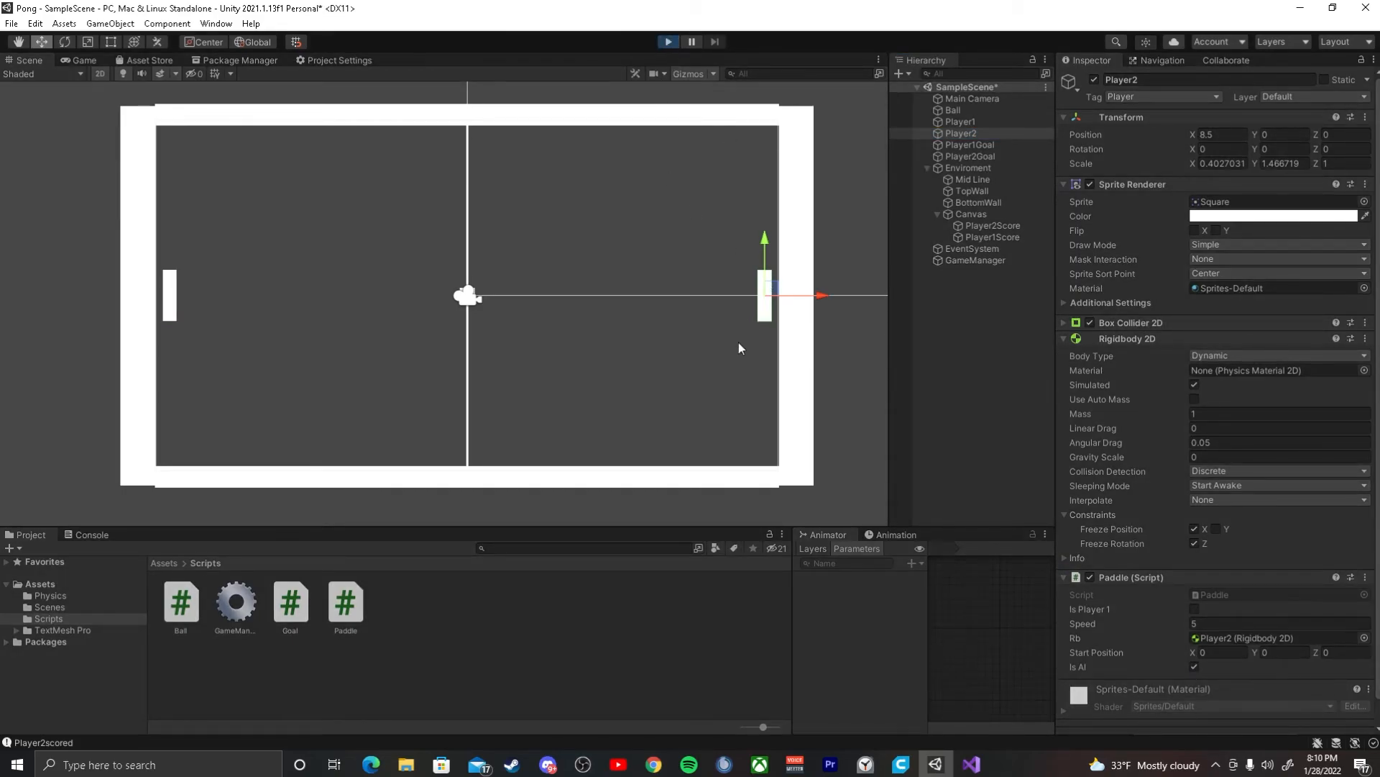
click(667, 41)
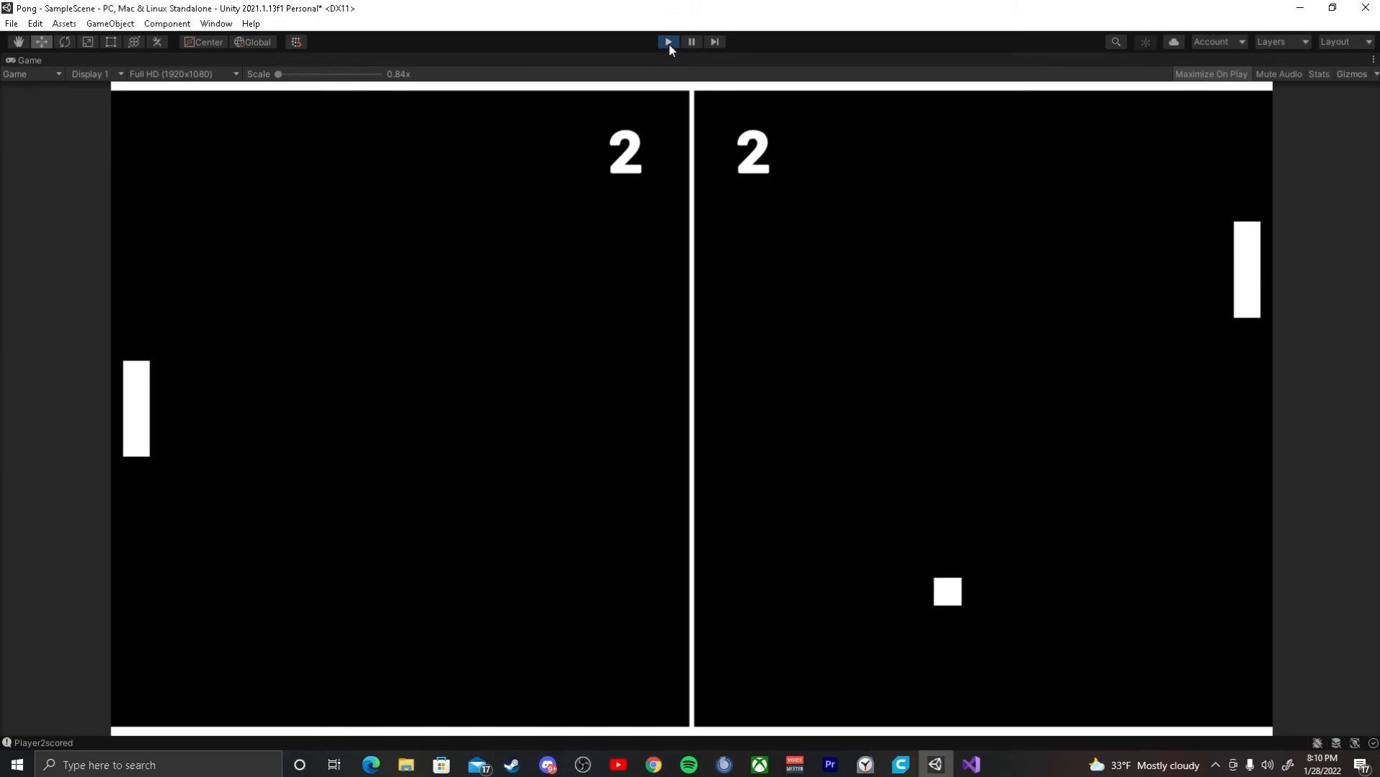
Step: Exit Play mode and bring Visual Studio's Paddle script back to the front
click(667, 42)
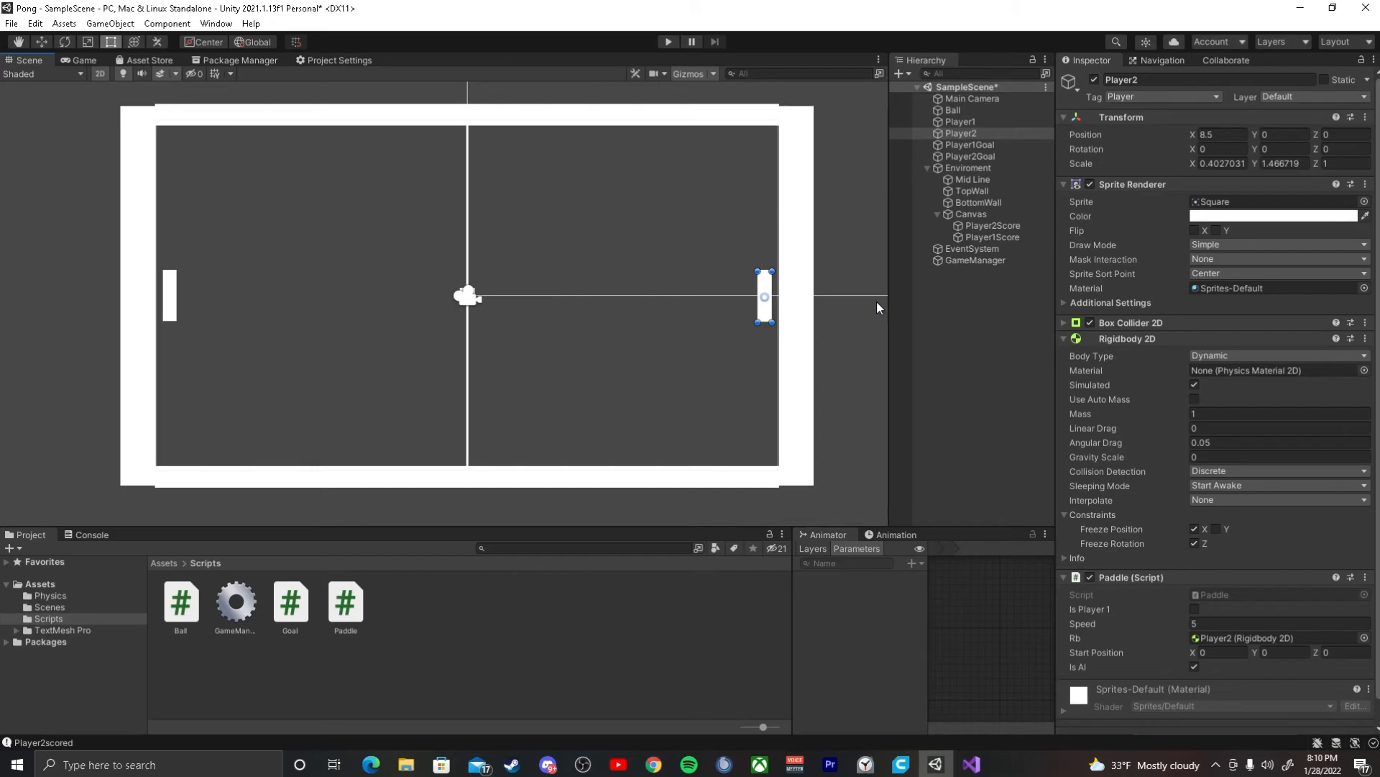
mouse_move(872, 299)
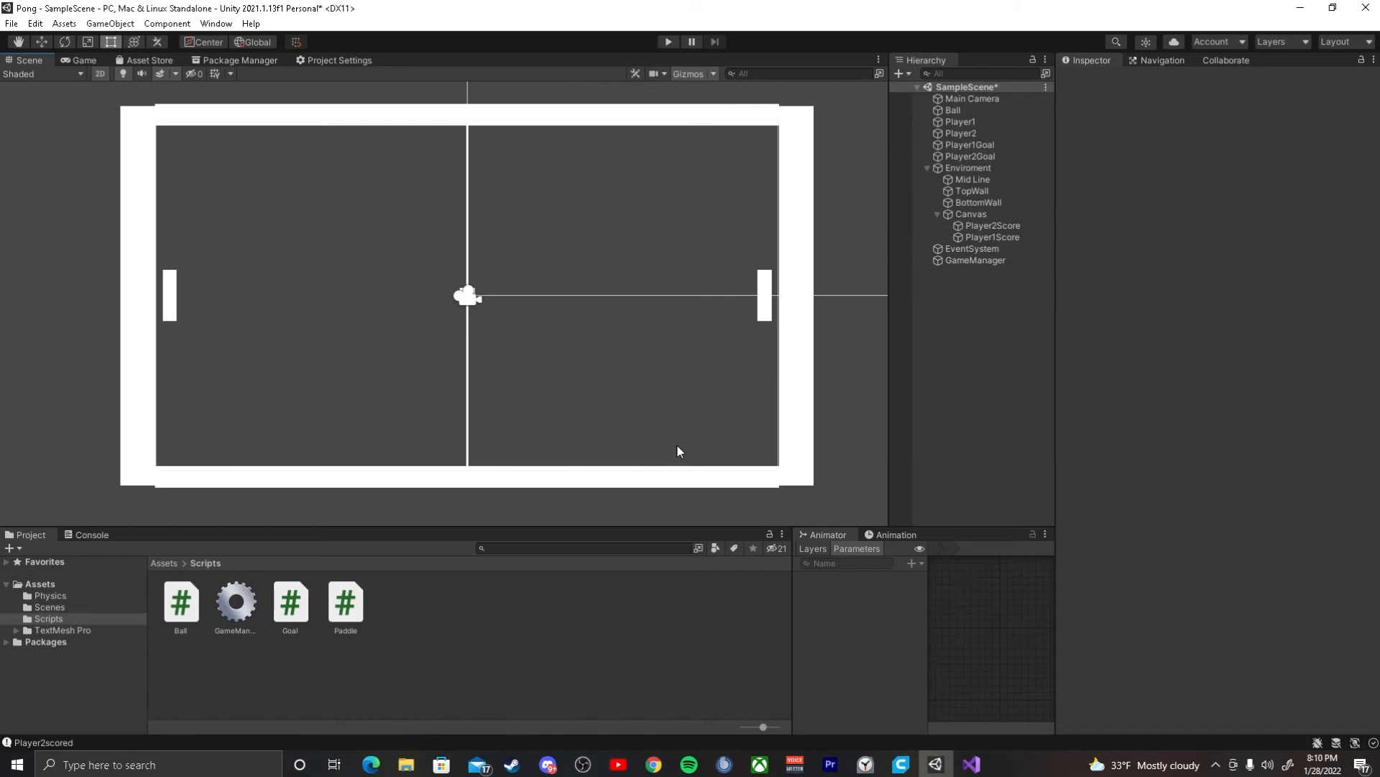
click(969, 764)
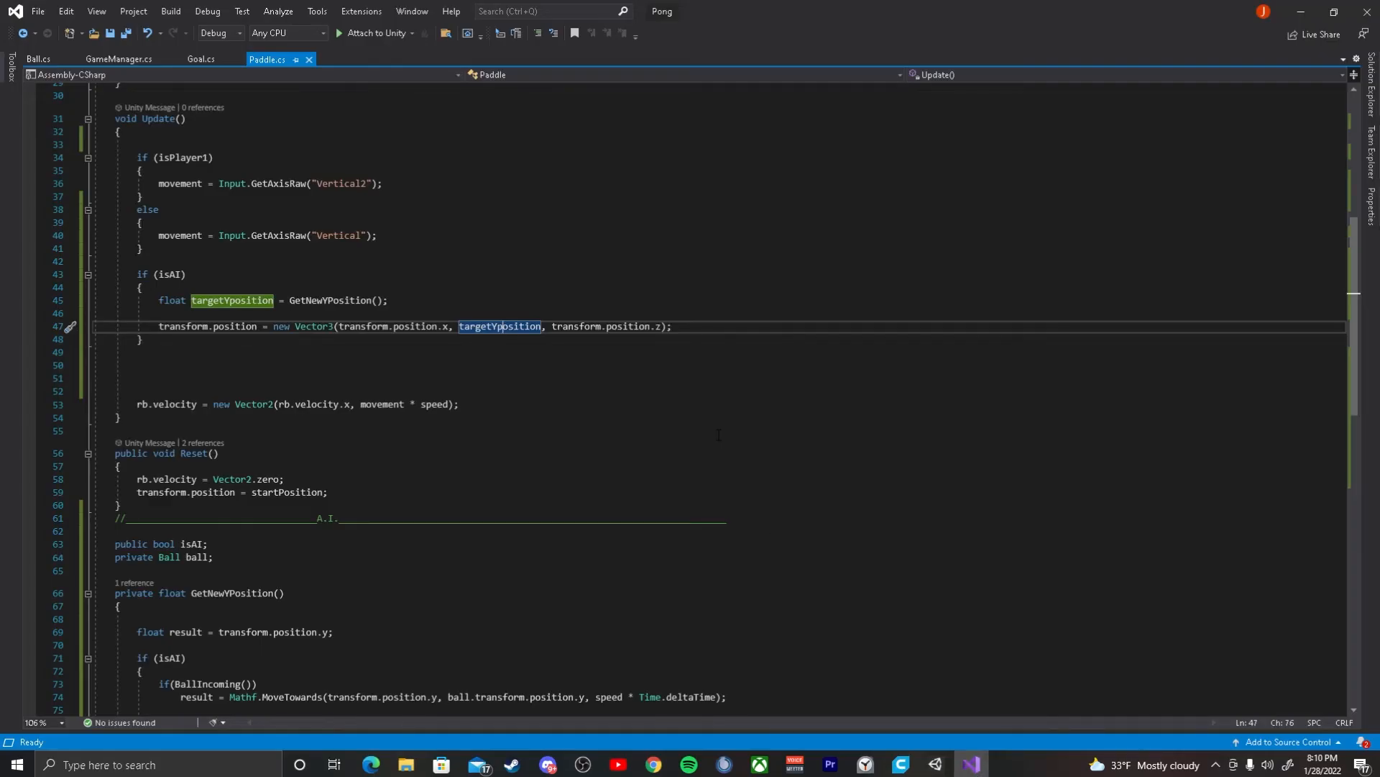
Step: Scroll through the AI position update in Paddle.cs's Update method
scroll(down, 3)
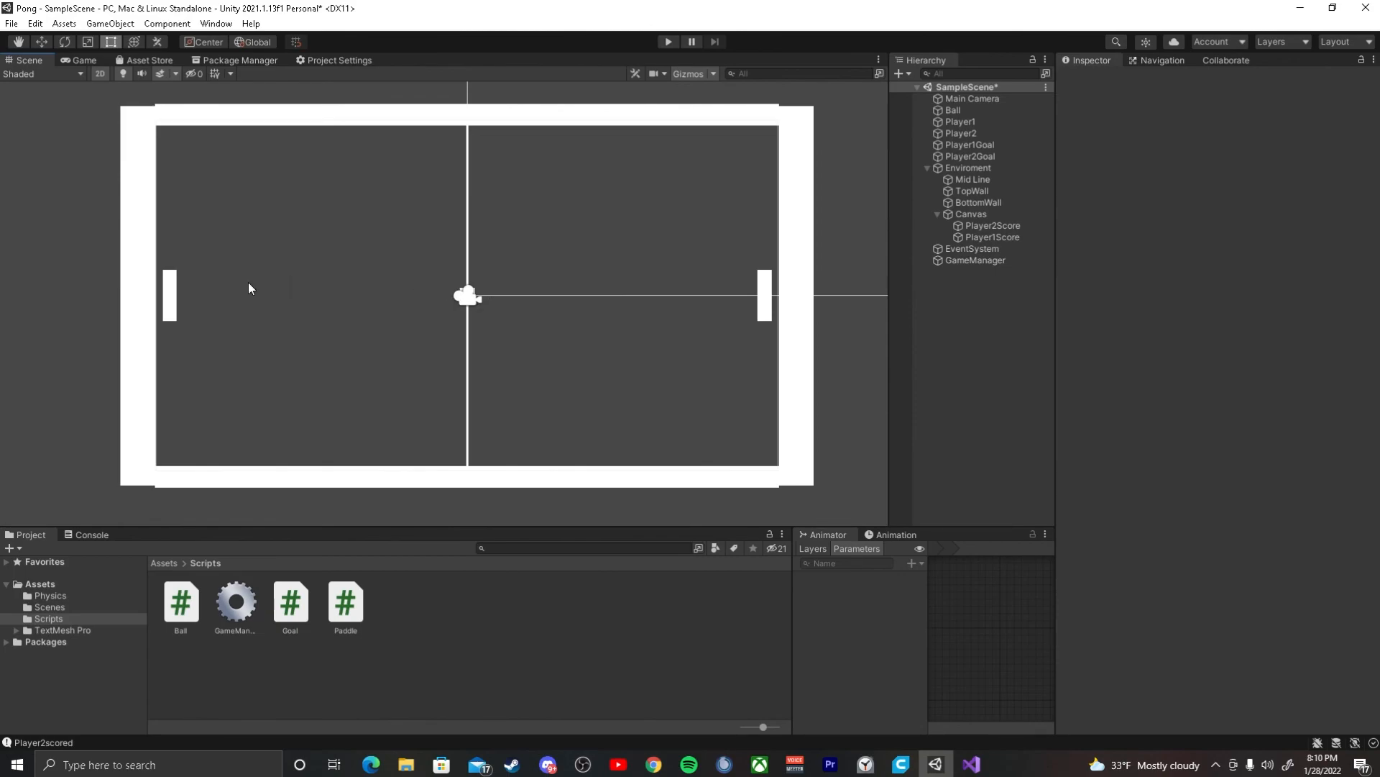
mouse_move(235, 267)
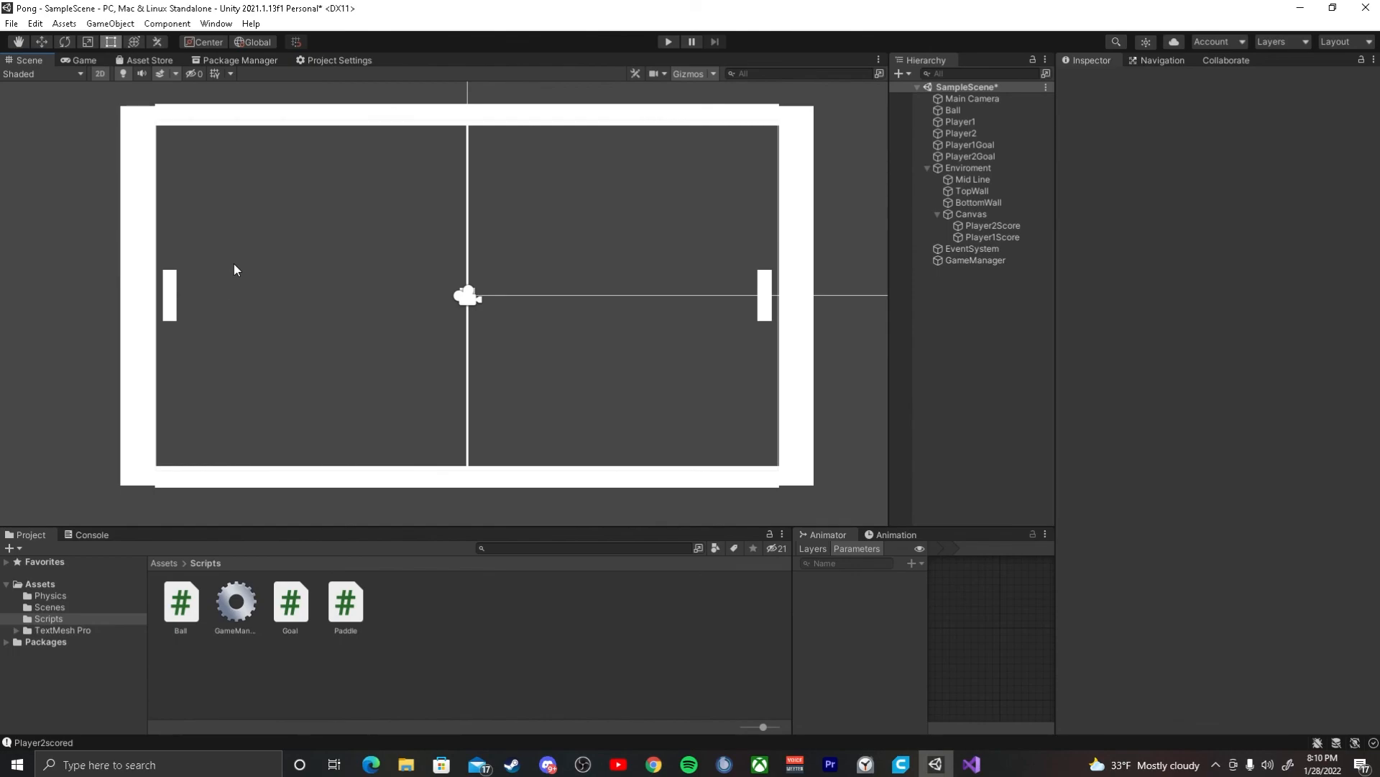
mouse_move(690, 458)
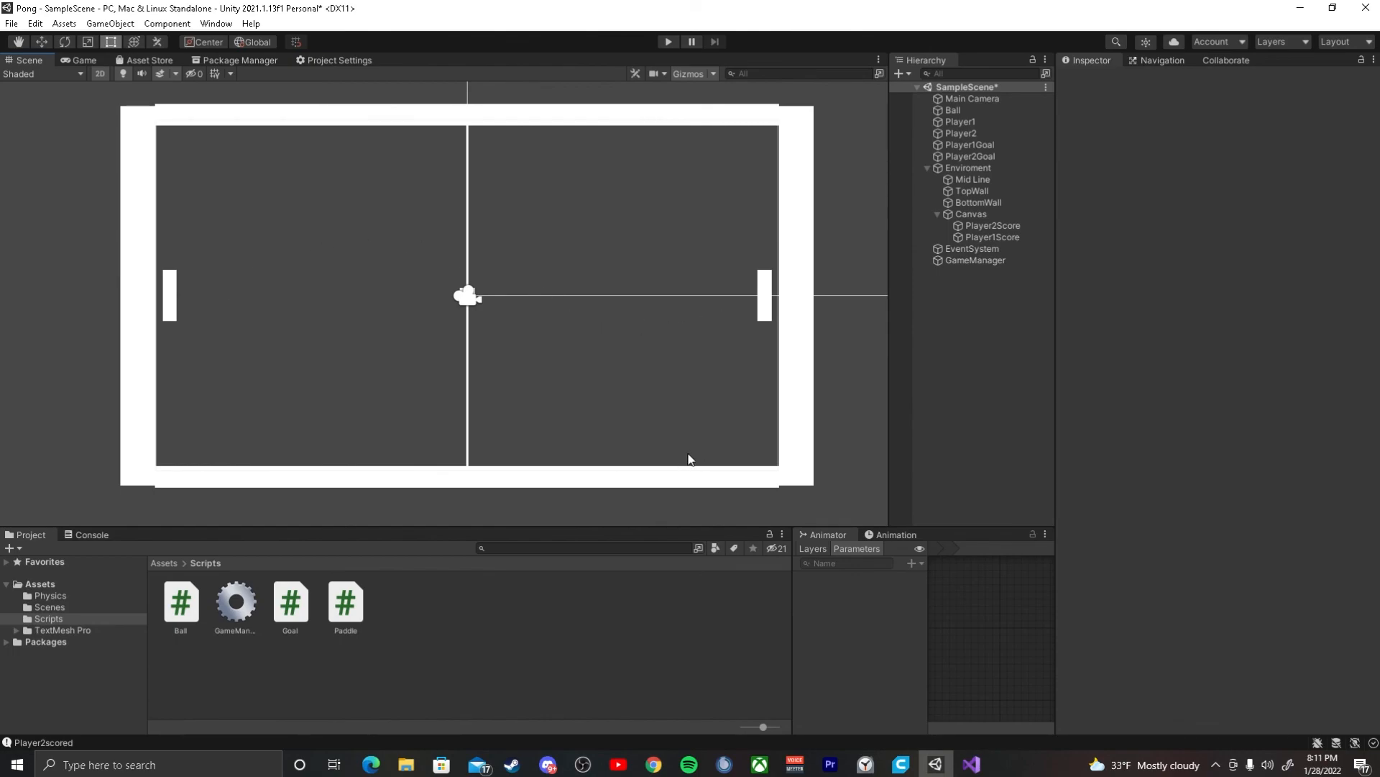
mouse_move(622, 365)
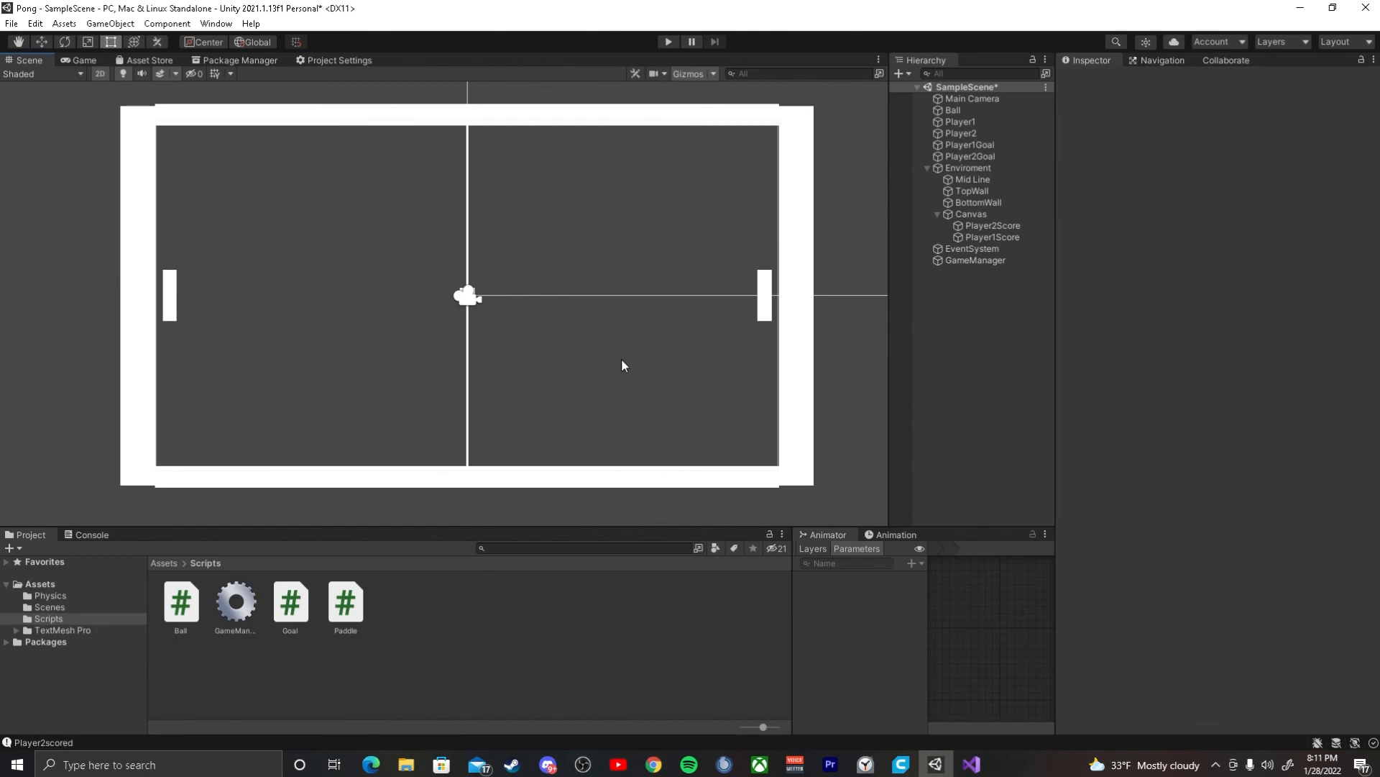
mouse_move(710, 354)
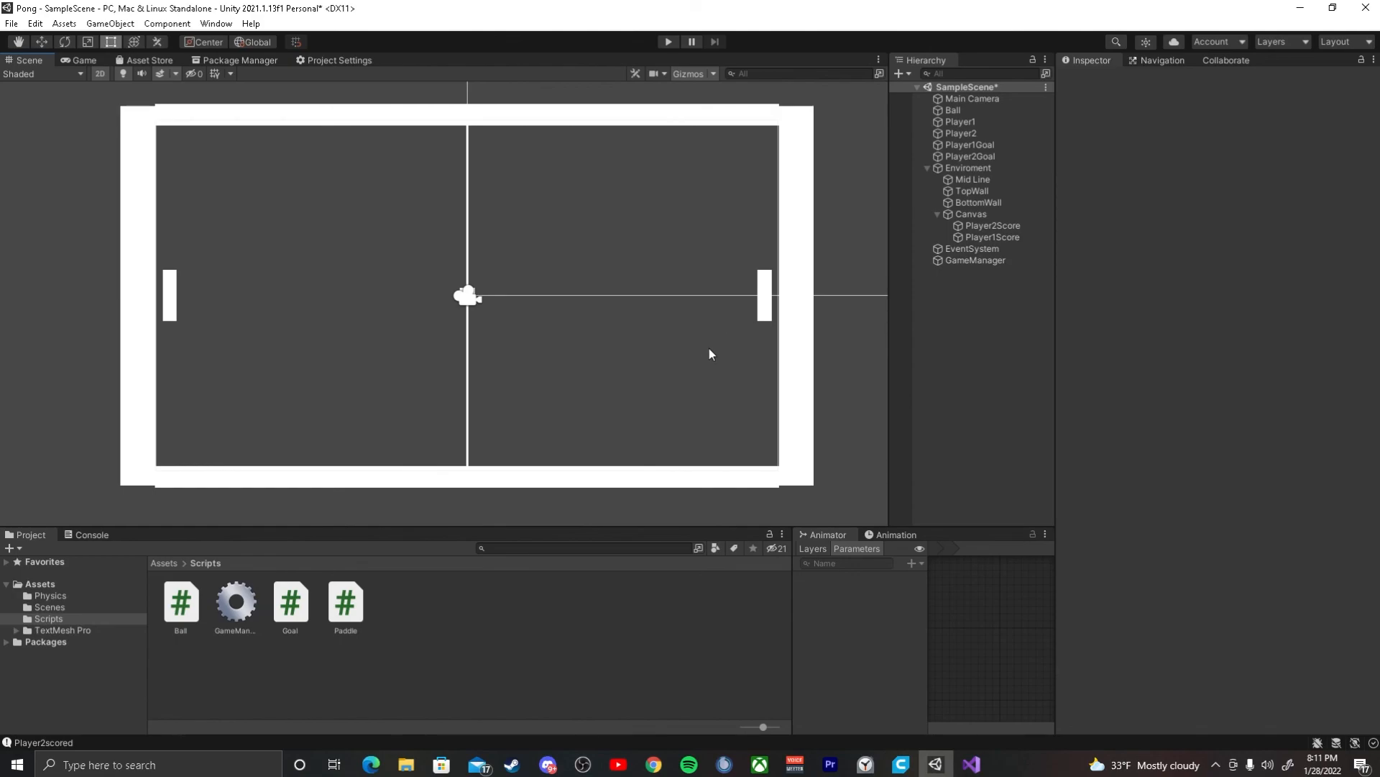
mouse_move(660, 365)
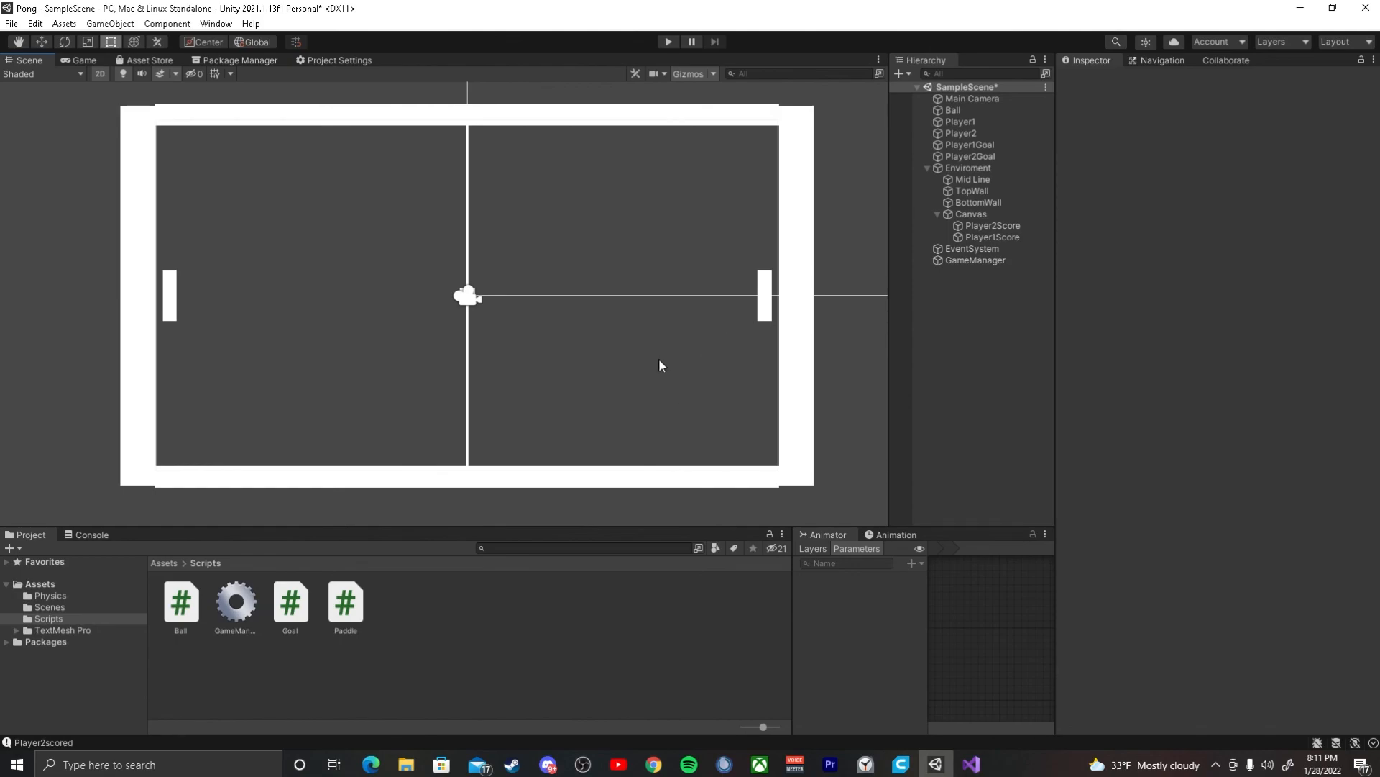
mouse_move(638, 365)
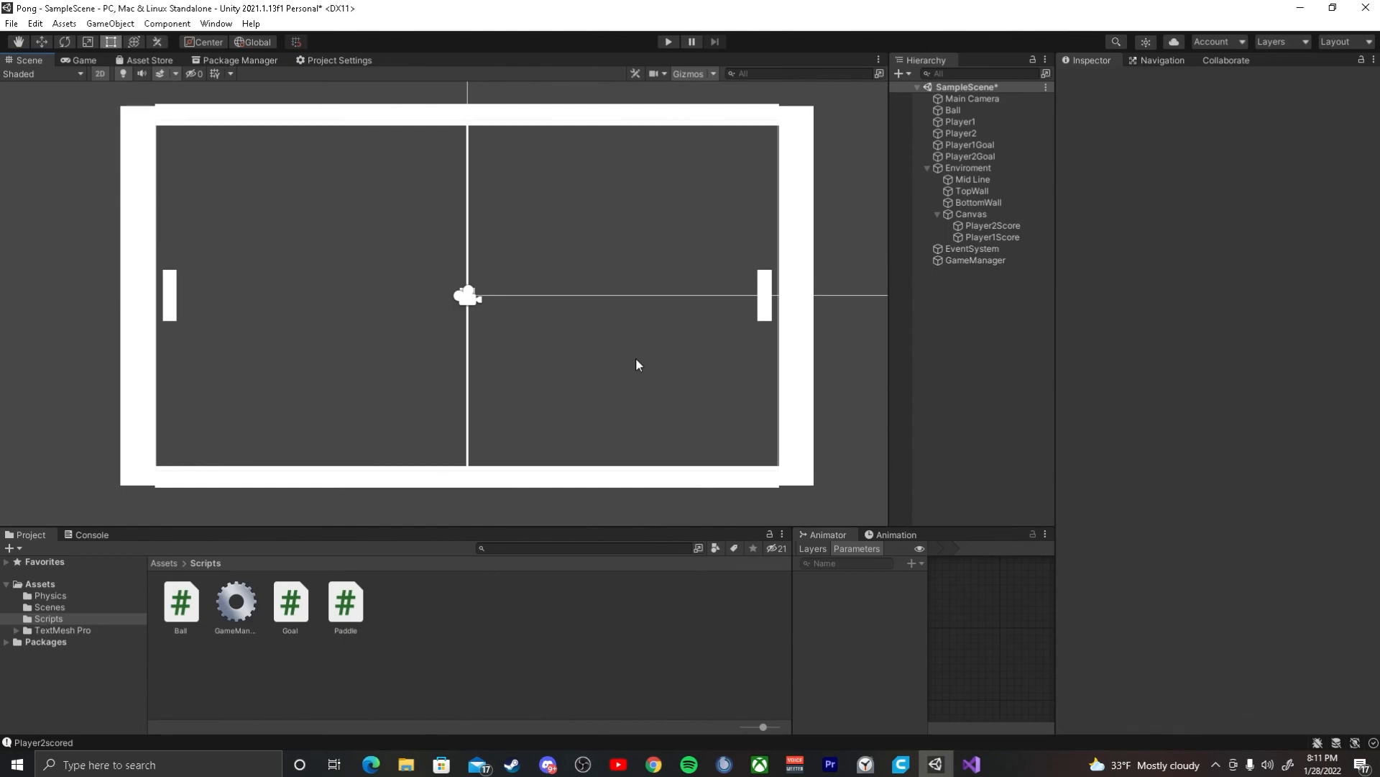